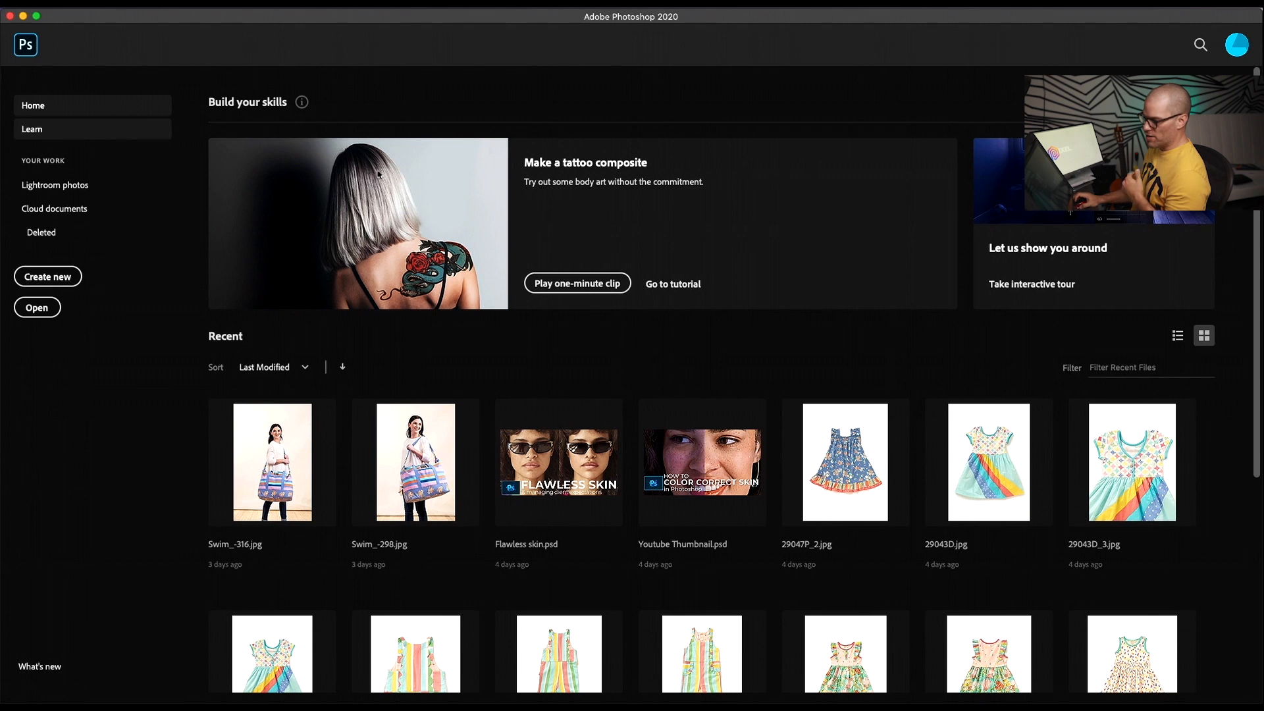
- Browse the Learn page of tutorials on the home screen
{"action": "scroll", "scroll_direction": "down", "scroll_amount": 3}
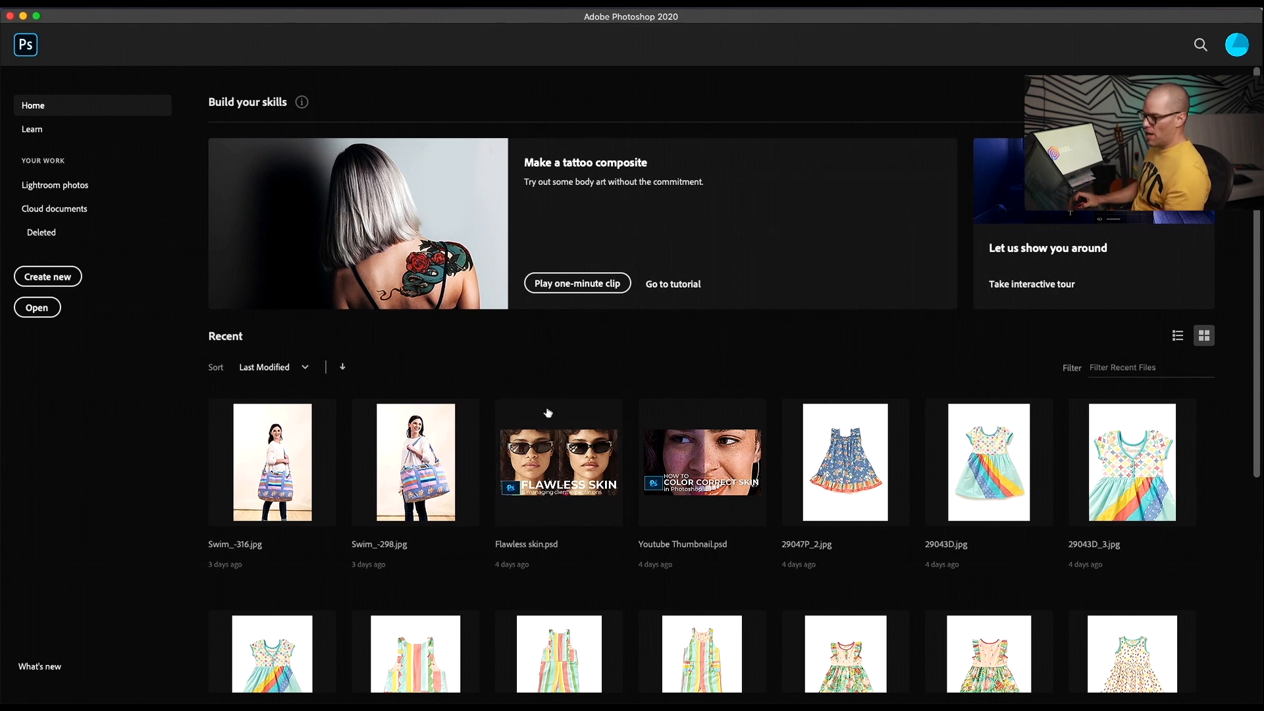
{"action": "left_click", "coordinate": [31, 129]}
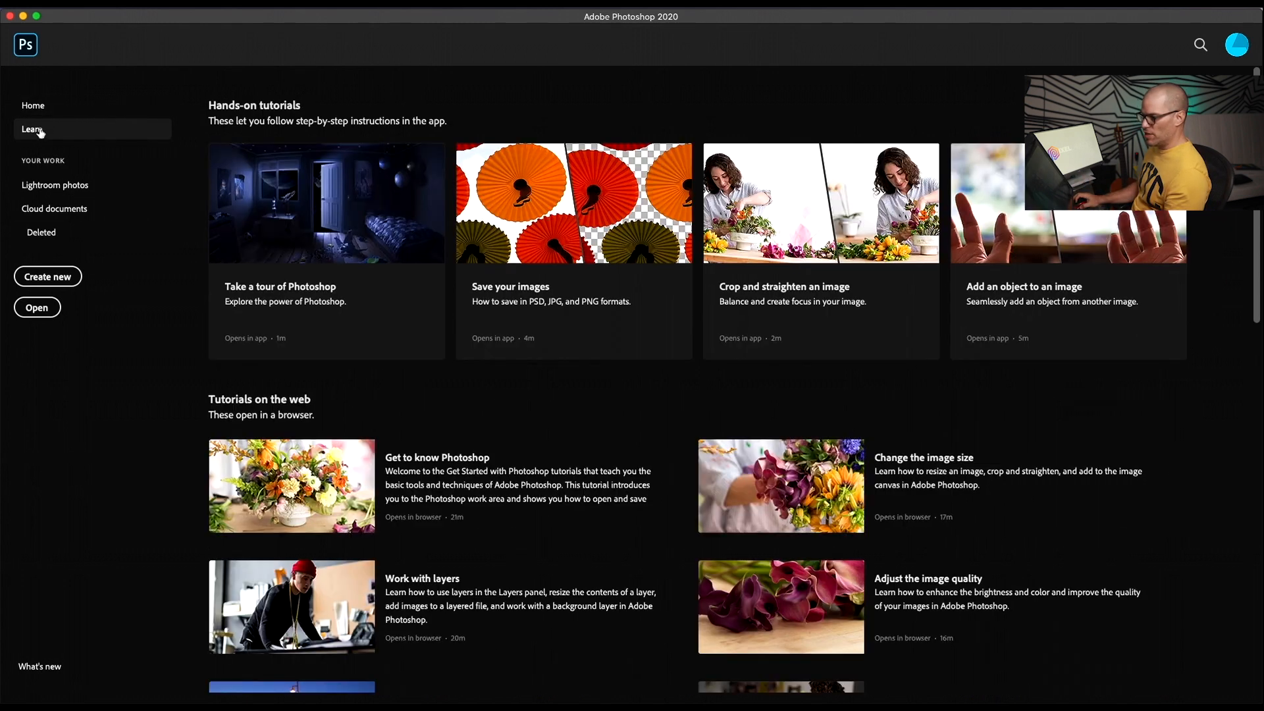
{"action": "mouse_move", "coordinate": [1058, 500]}
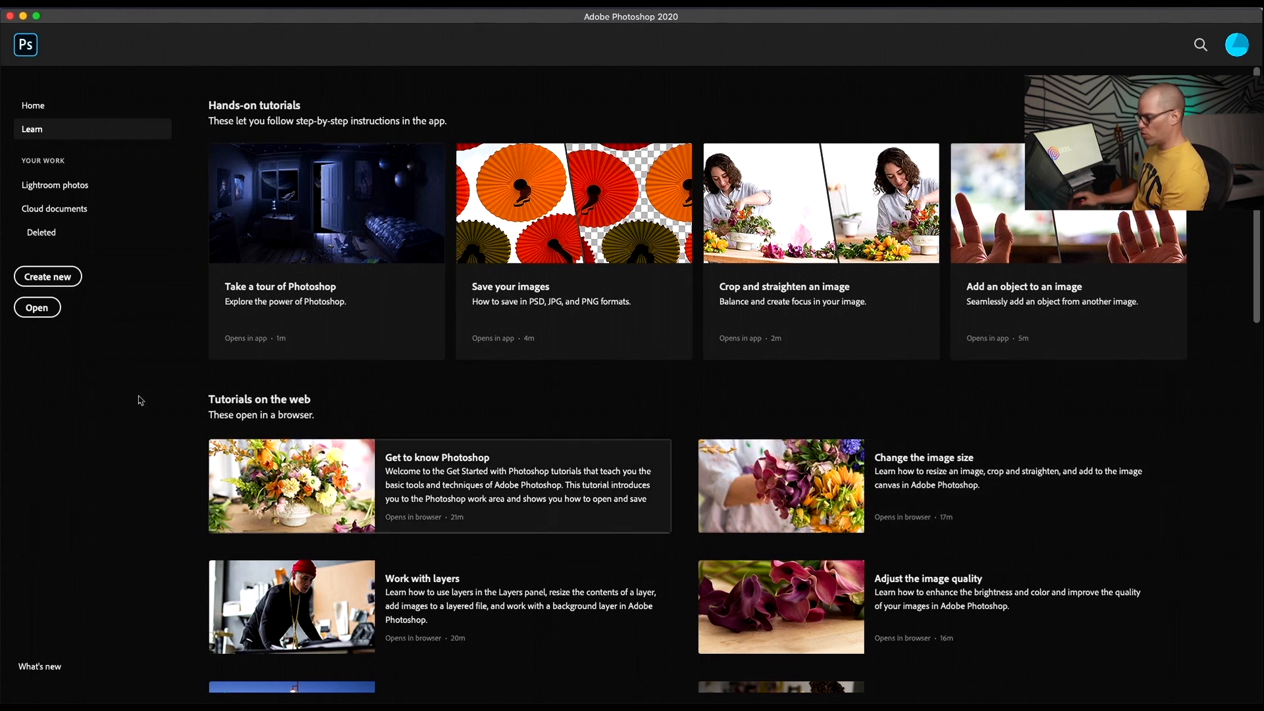
{"action": "scroll", "scroll_direction": "down", "scroll_amount": 3}
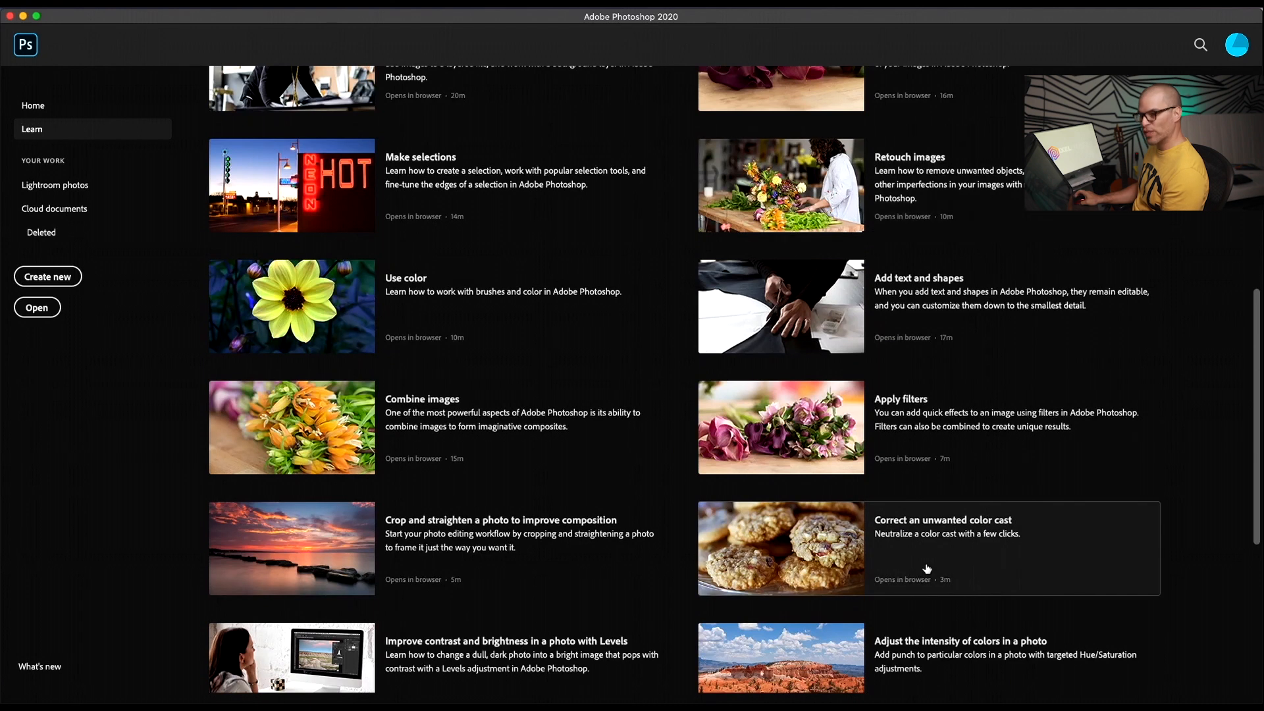
- Return to Home, then view the empty Lightroom photos and Cloud documents pages
{"action": "left_click", "coordinate": [33, 105]}
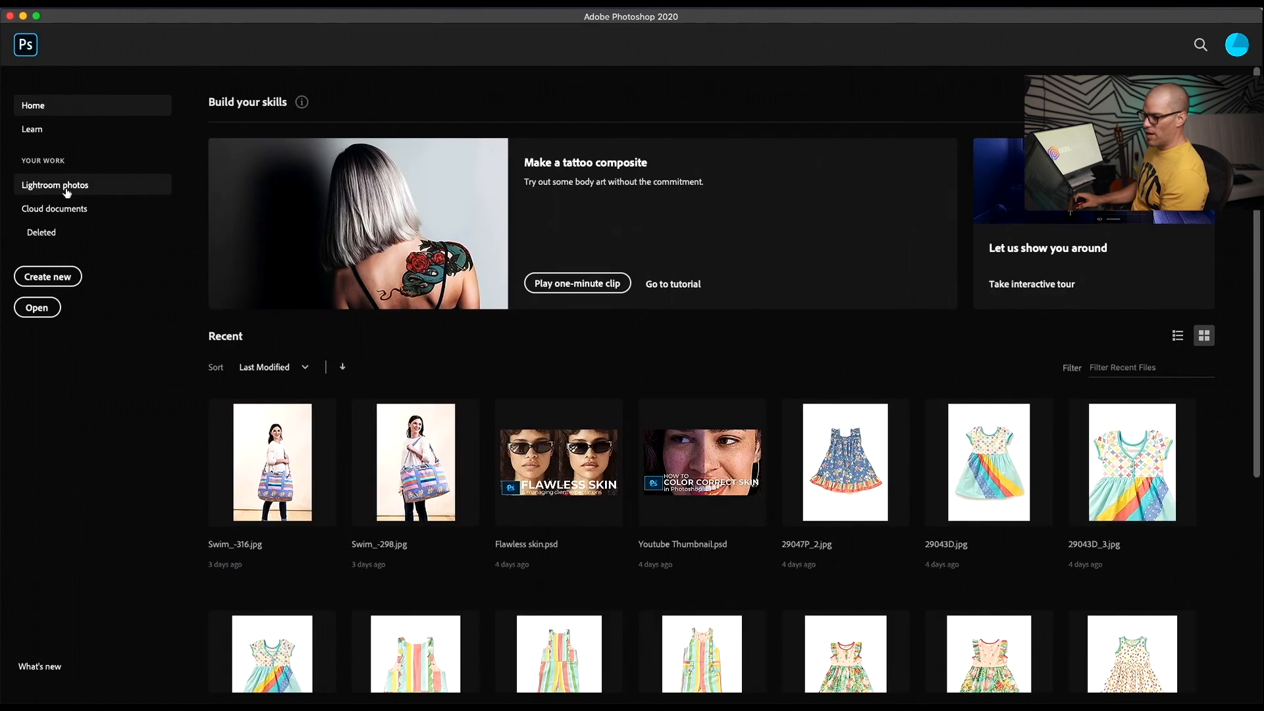
{"action": "left_click", "coordinate": [55, 184]}
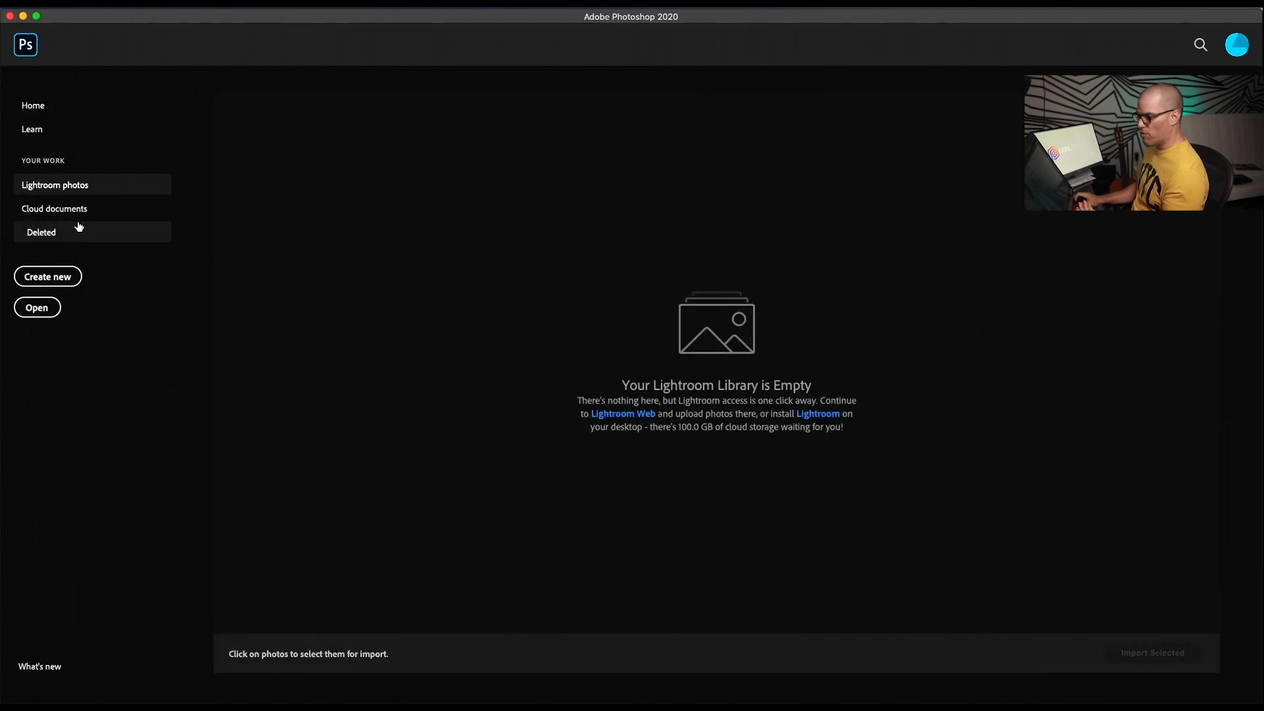
{"action": "mouse_move", "coordinate": [76, 213]}
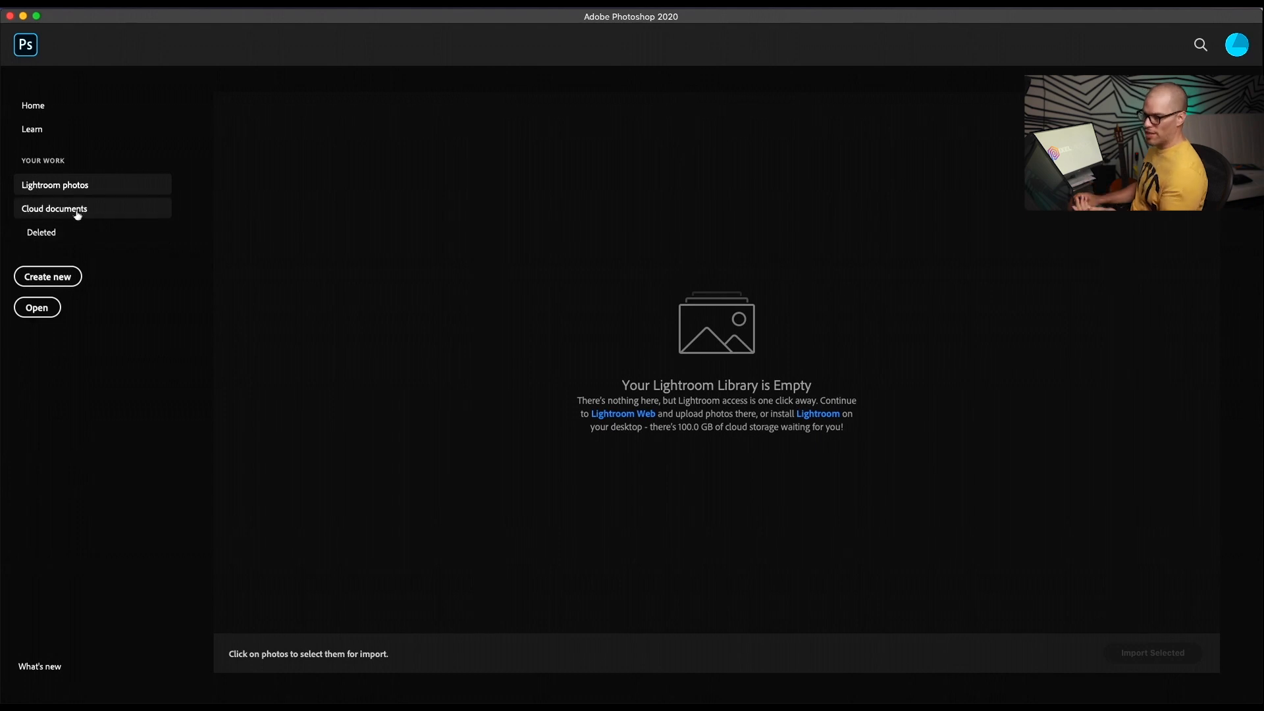
{"action": "left_click", "coordinate": [54, 208]}
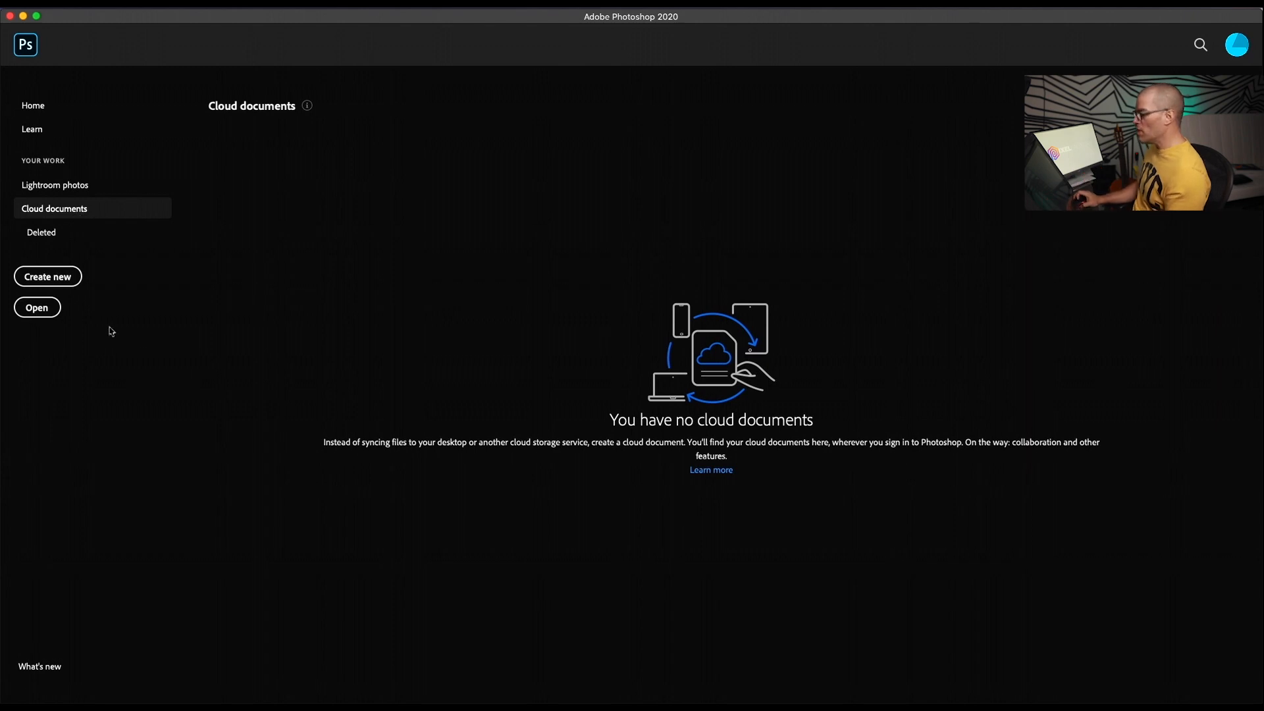
{"action": "mouse_move", "coordinate": [89, 329]}
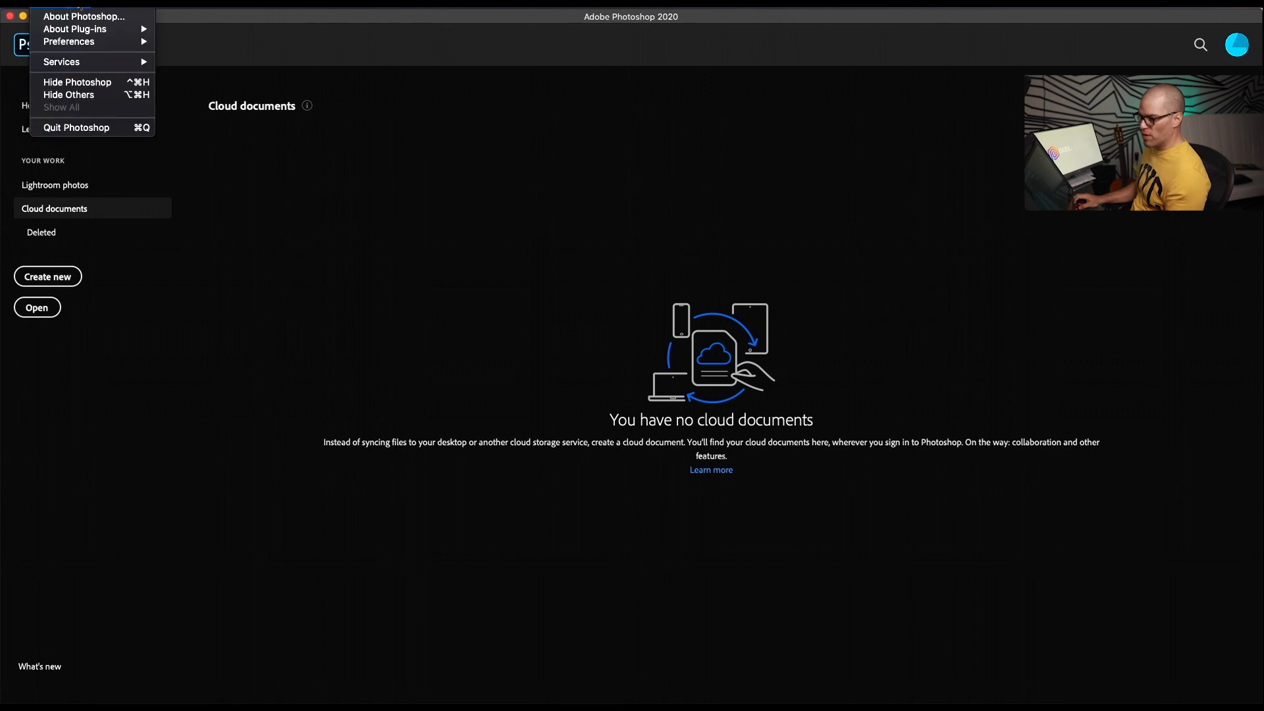
{"action": "mouse_move", "coordinate": [70, 41]}
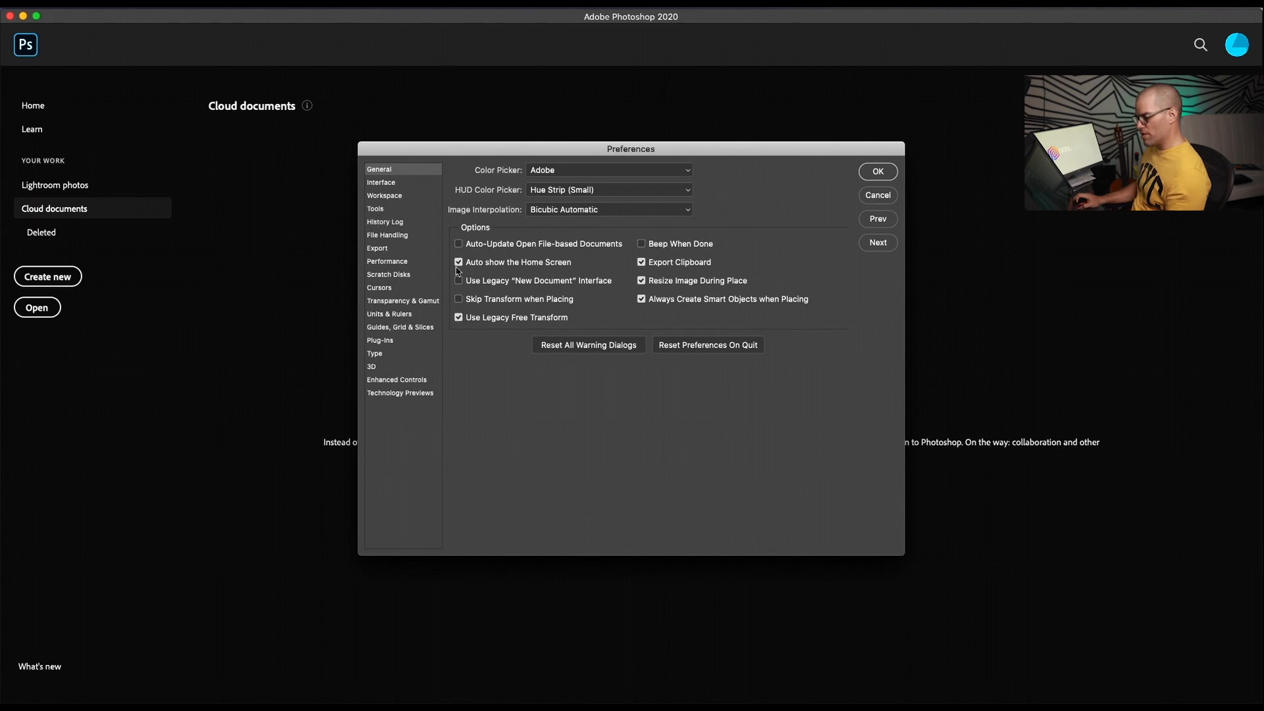
- Turn off Auto show the Home Screen in the General preferences
{"action": "left_click", "coordinate": [459, 262]}
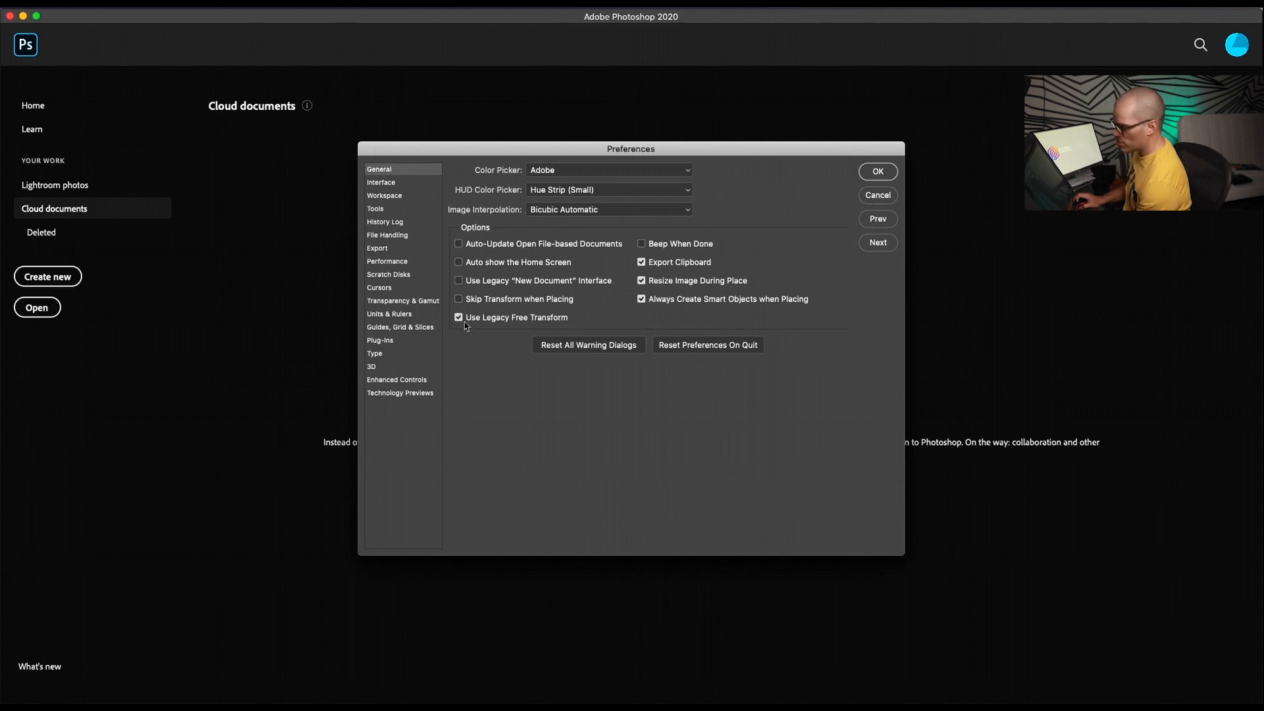
{"action": "mouse_move", "coordinate": [475, 323]}
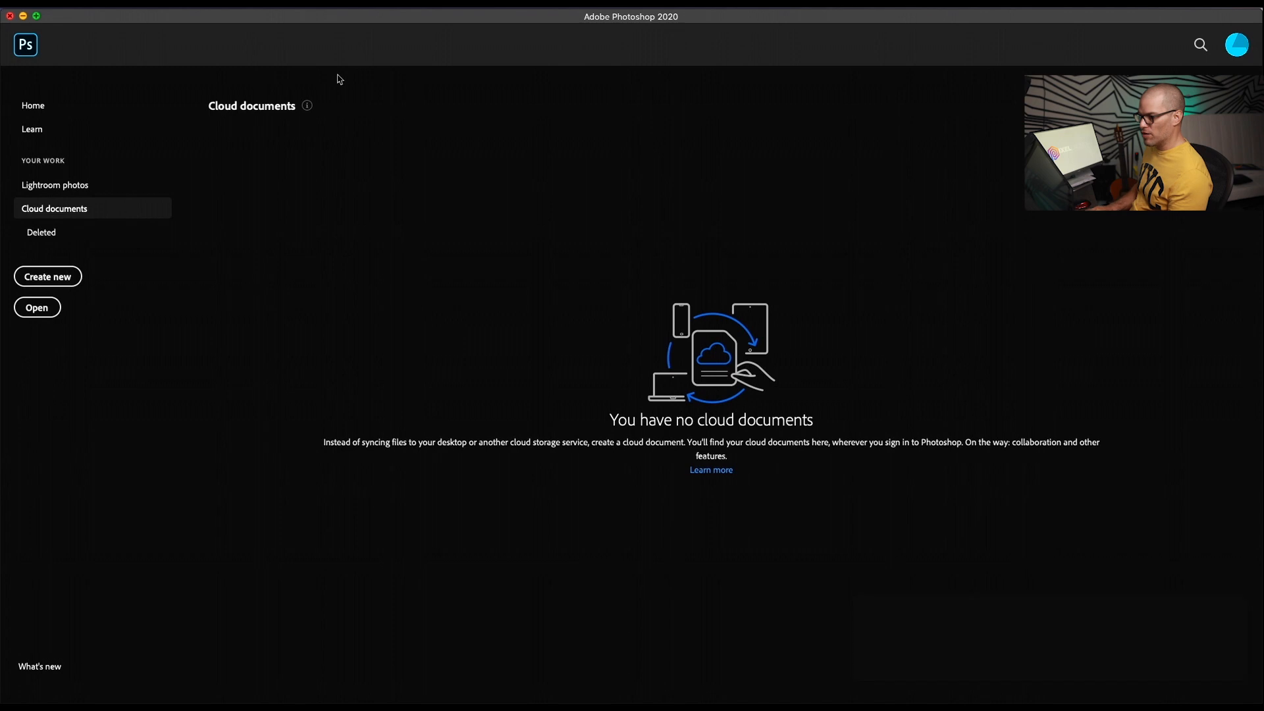
- Open 'Art directions and markups.psd' via the Open dialog (Cmd+O)
{"action": "key", "text": "cmd+o"}
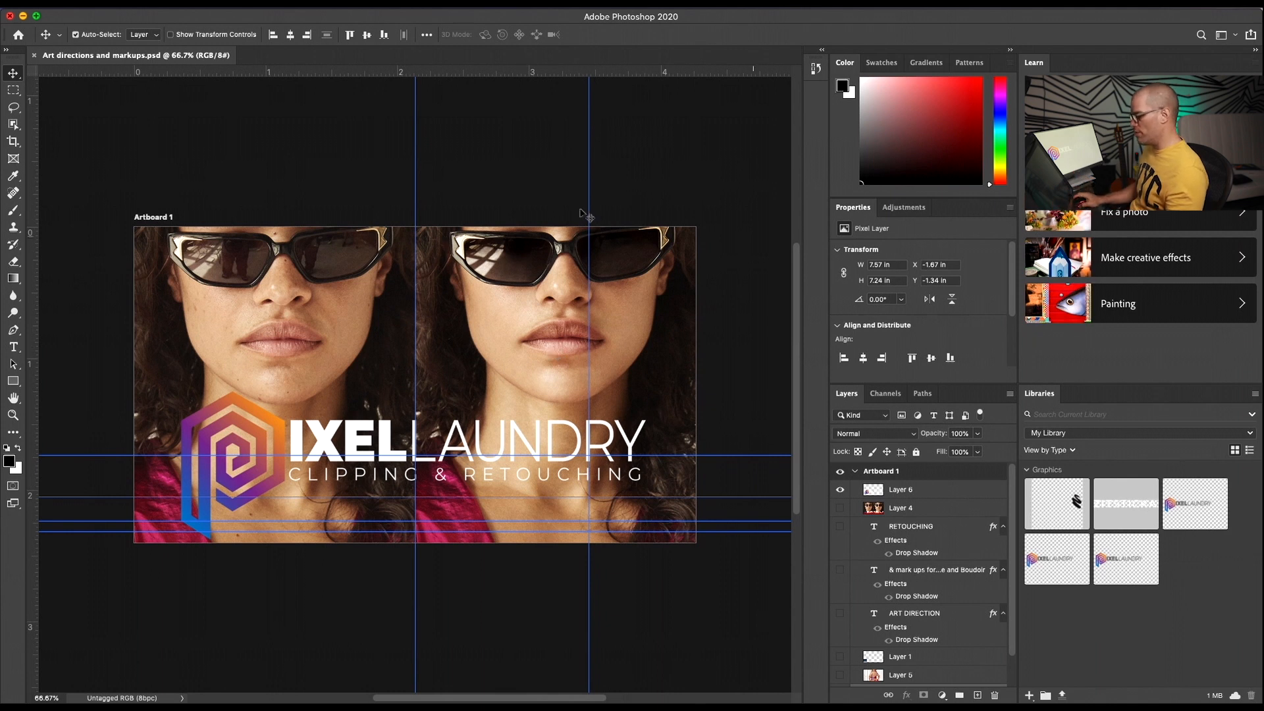
{"action": "mouse_move", "coordinate": [815, 276]}
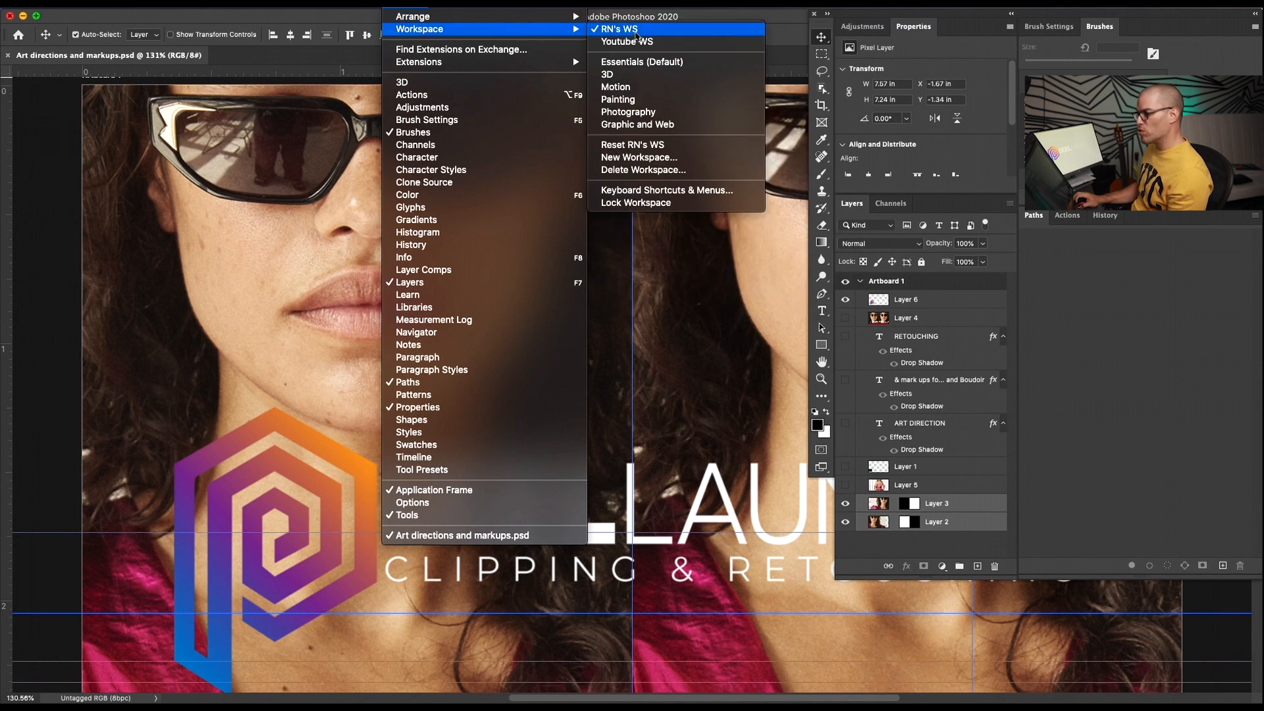
{"action": "mouse_move", "coordinate": [627, 41]}
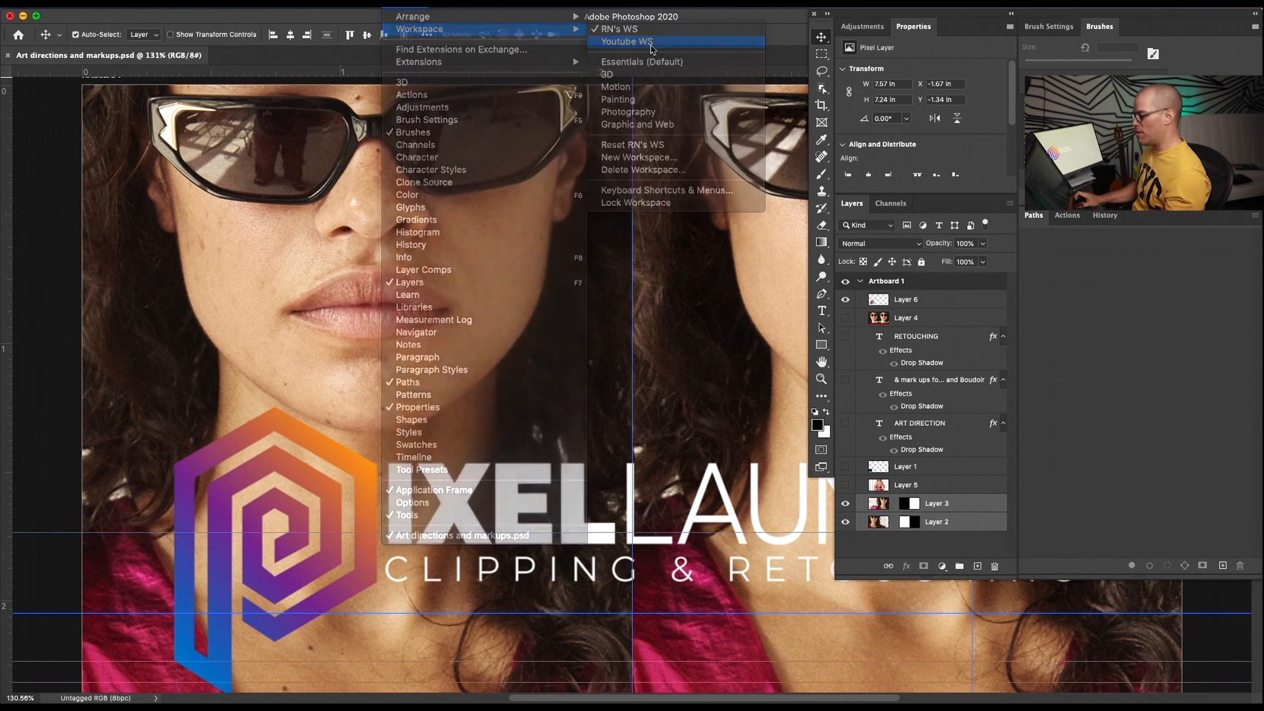
- Switch to the saved 'Youtube WS' workspace layout
{"action": "left_click", "coordinate": [625, 40]}
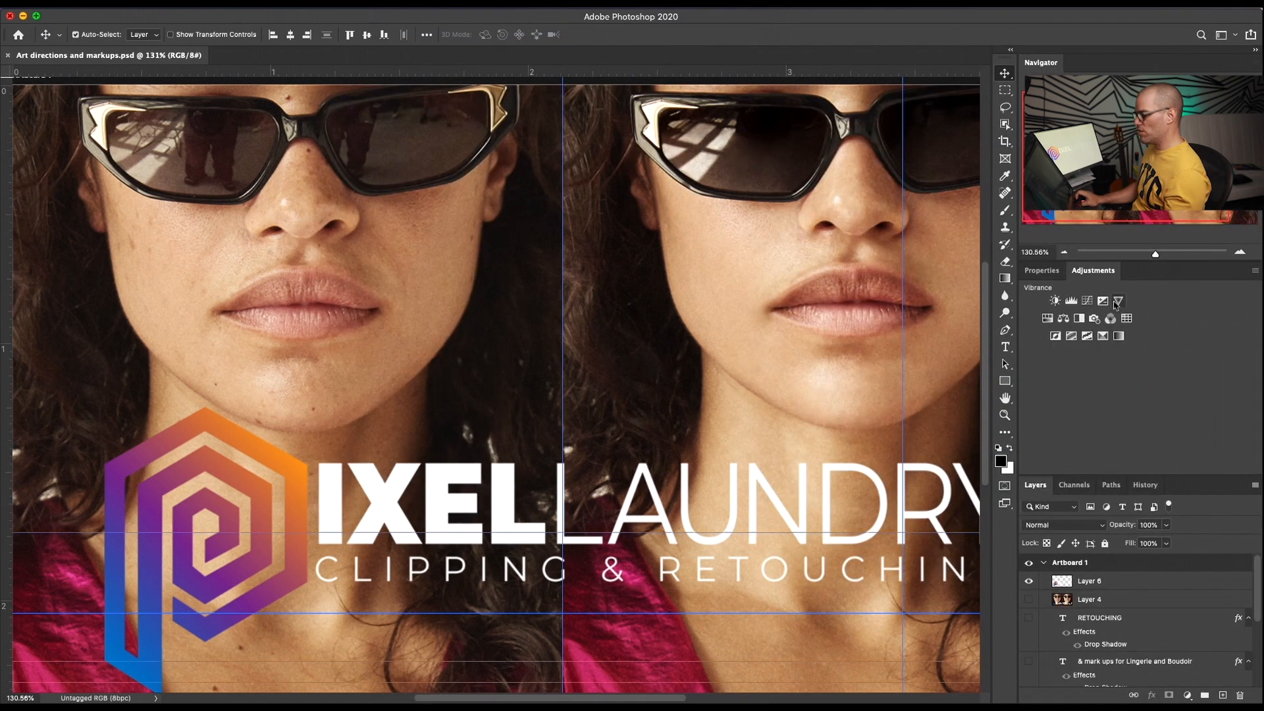
{"action": "mouse_move", "coordinate": [1117, 301]}
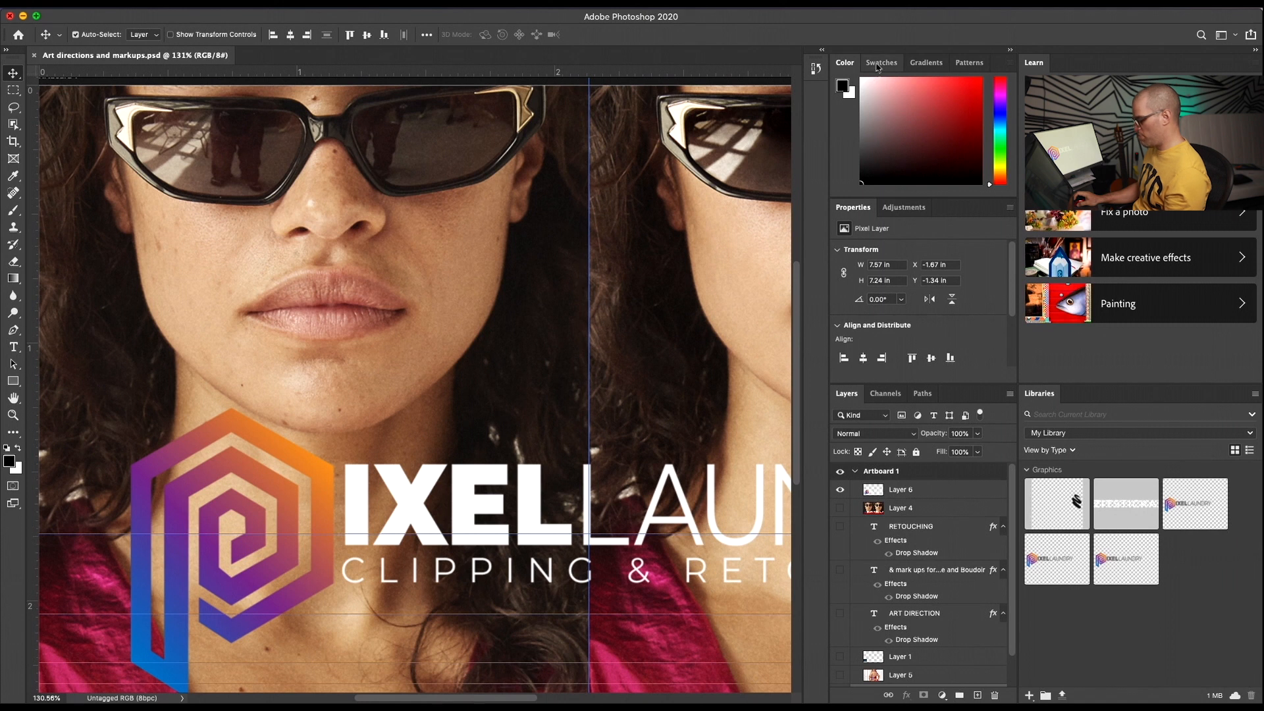
- Flip through the Gradients and Swatches panels and back to the Color spectrum
{"action": "left_click", "coordinate": [925, 63]}
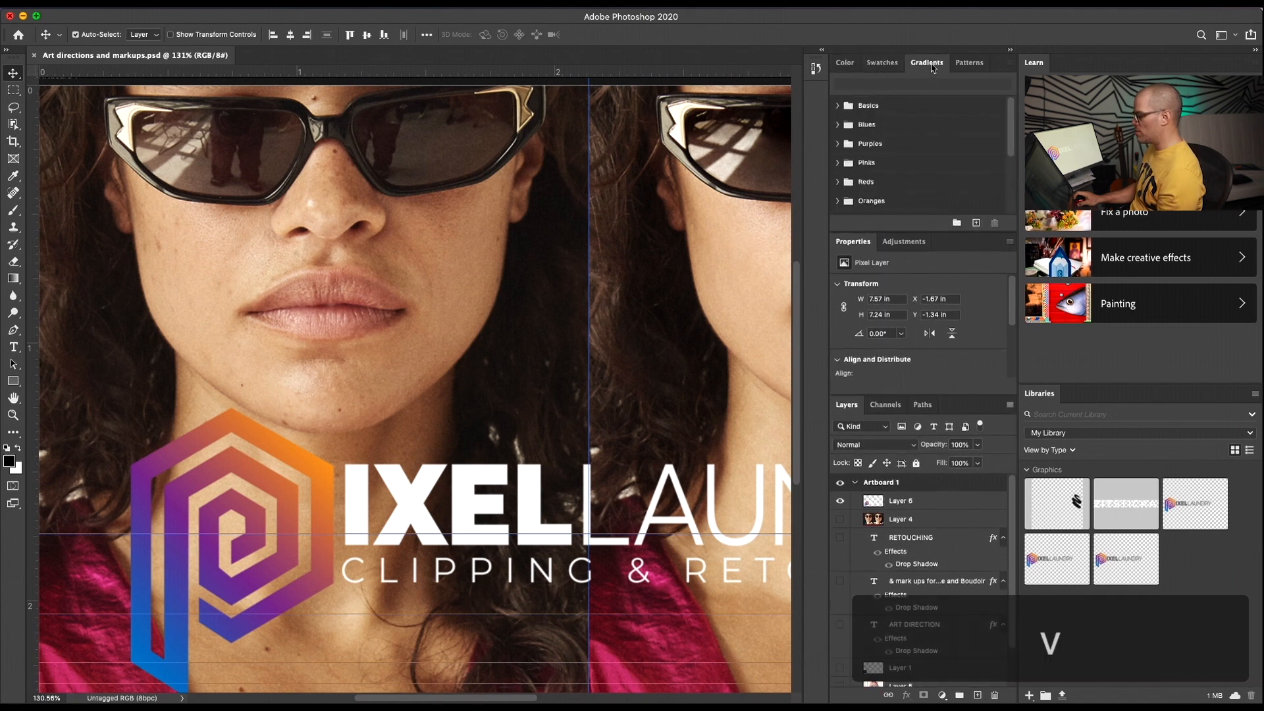
{"action": "left_click", "coordinate": [881, 62]}
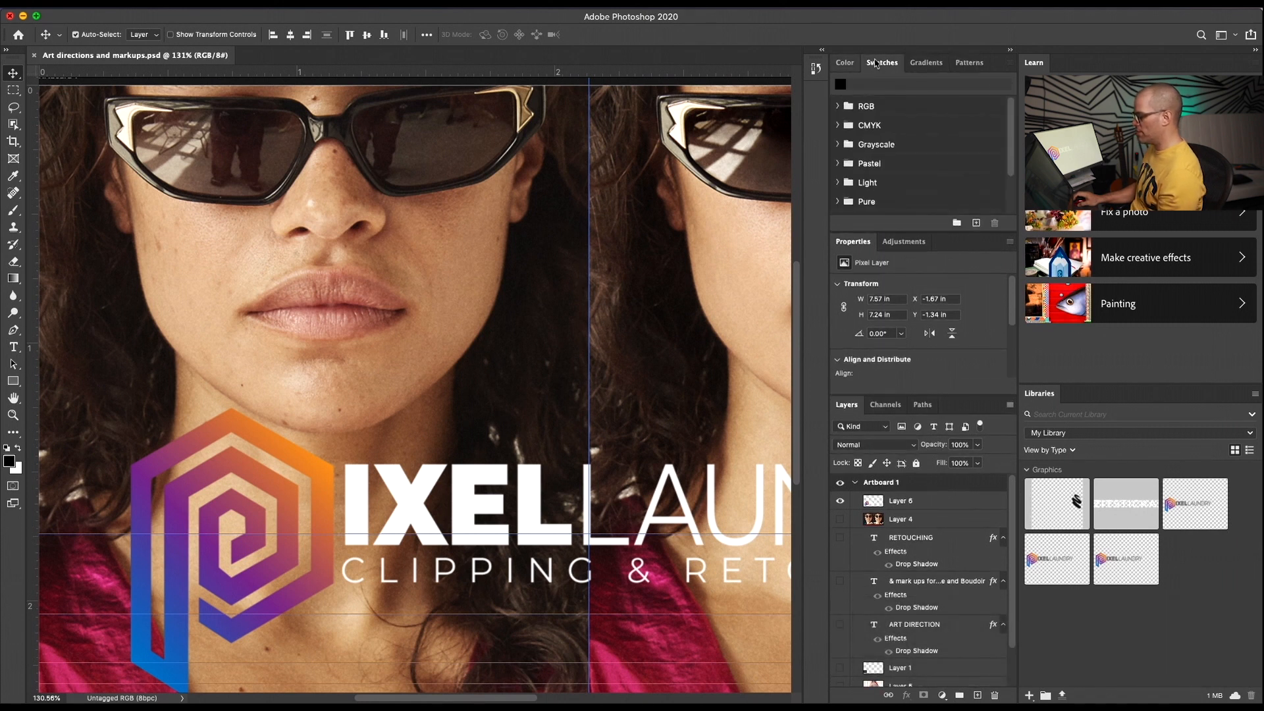
{"action": "left_click", "coordinate": [844, 62]}
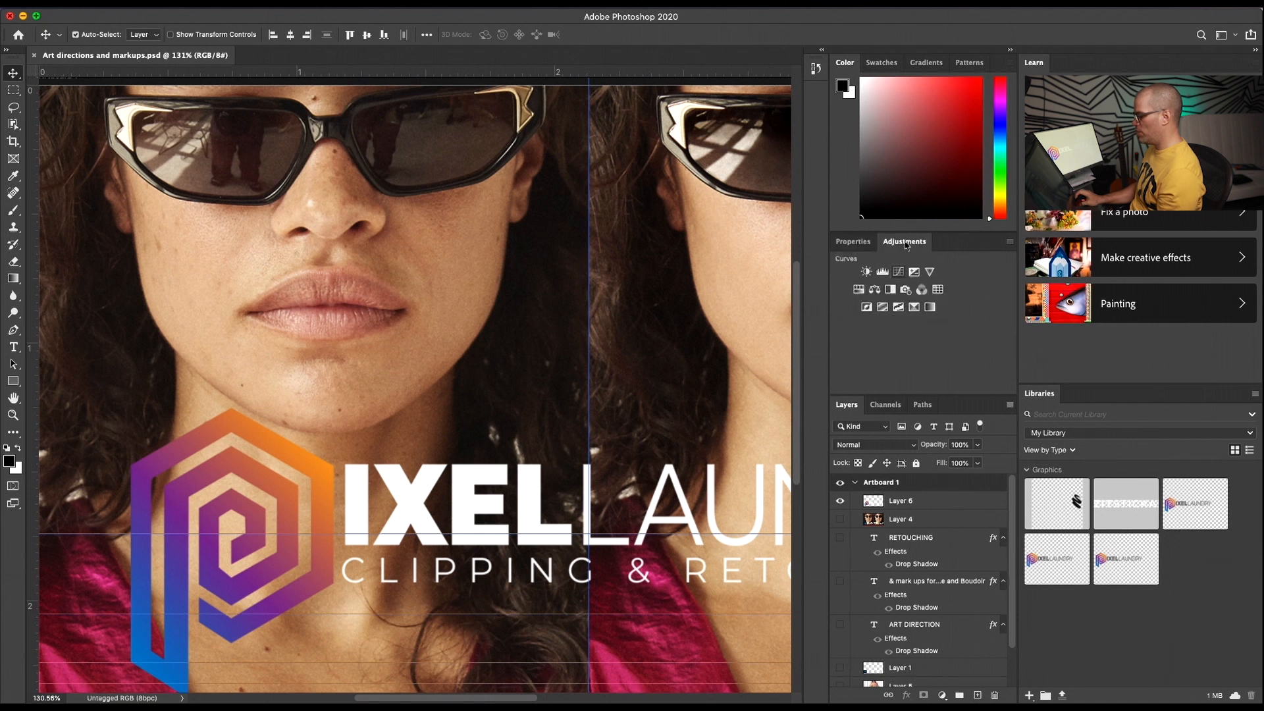
- Bring the Adjustments panel forward and briefly show its panel options list
{"action": "left_click", "coordinate": [885, 404]}
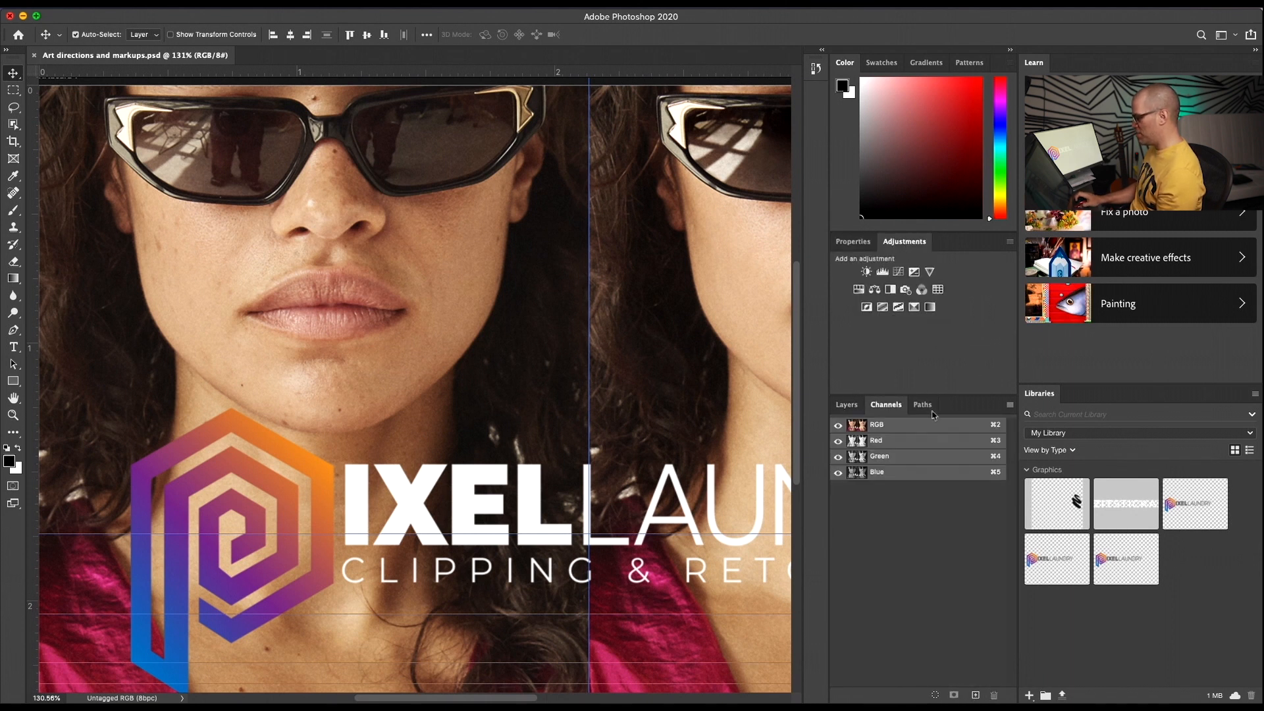
{"action": "left_click", "coordinate": [1009, 241]}
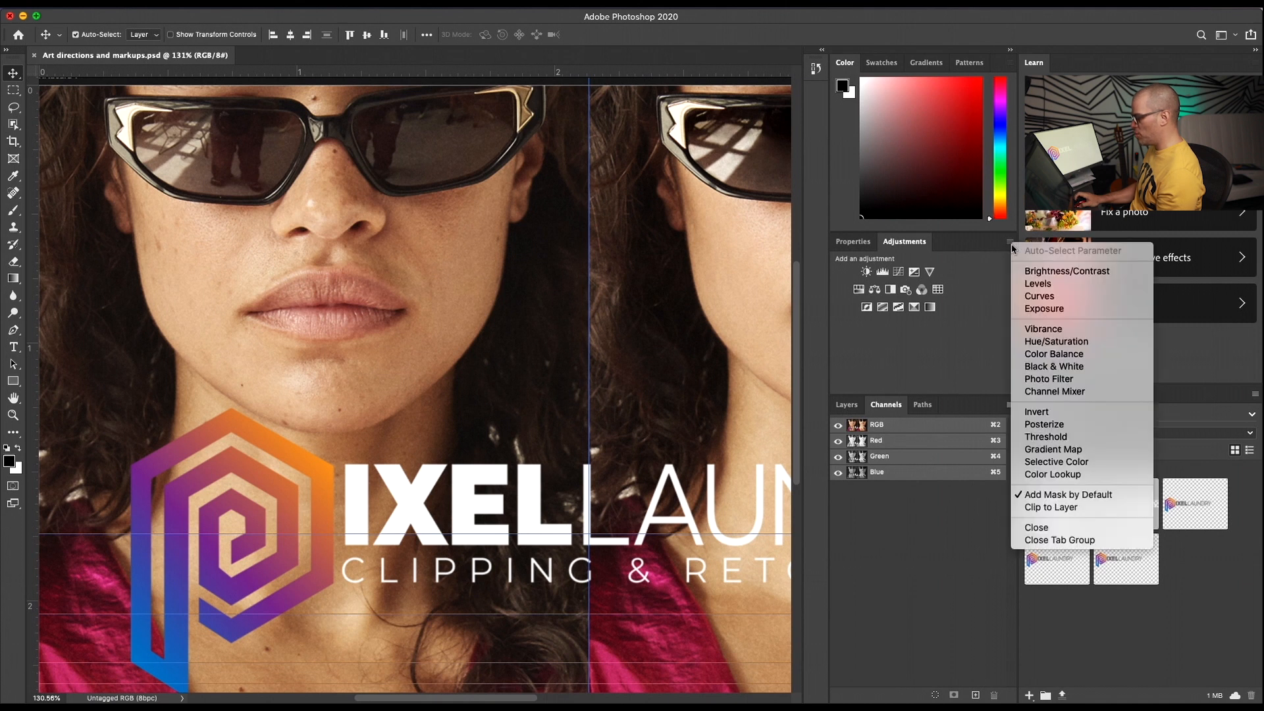
{"action": "left_click", "coordinate": [852, 241]}
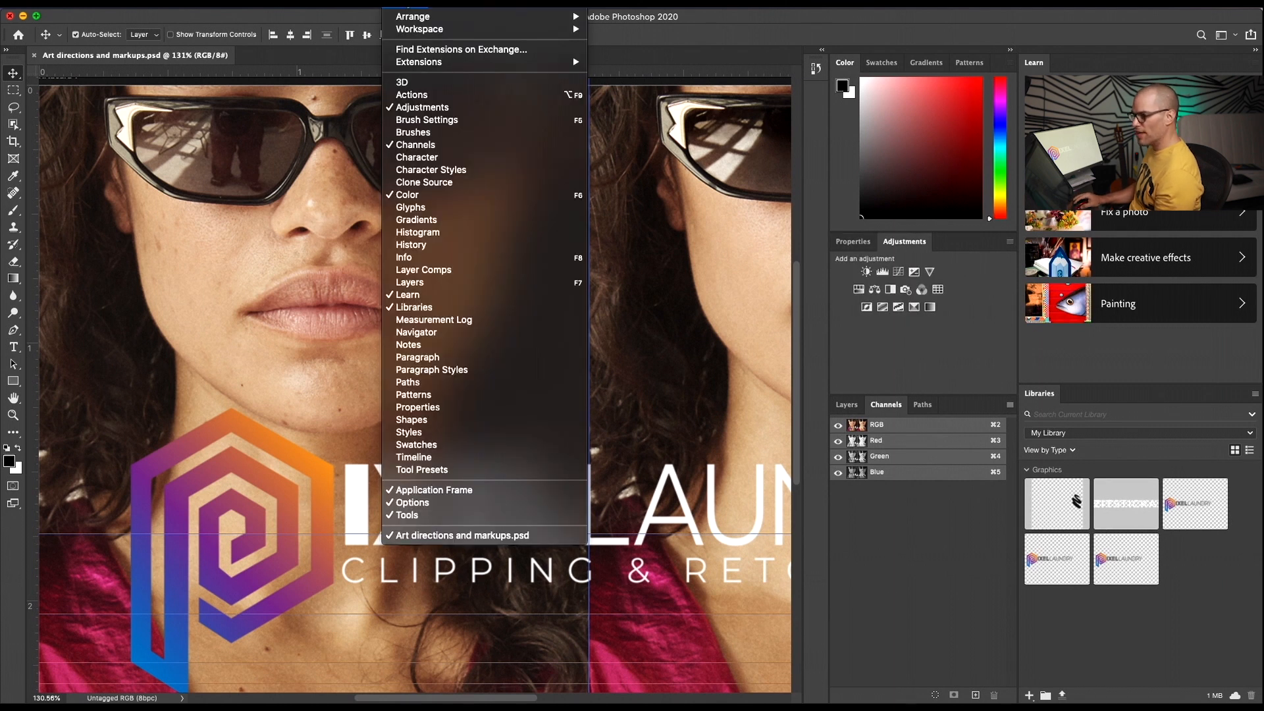
{"action": "left_click", "coordinate": [500, 15]}
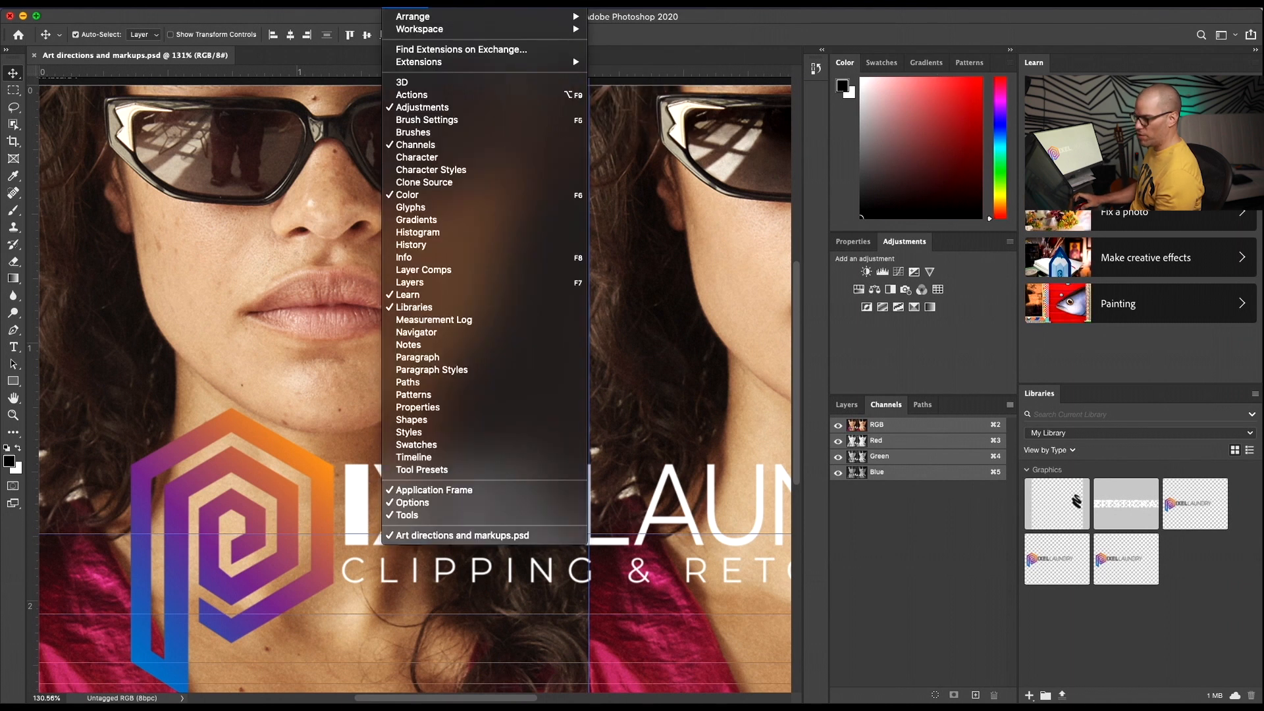
{"action": "mouse_move", "coordinate": [434, 489]}
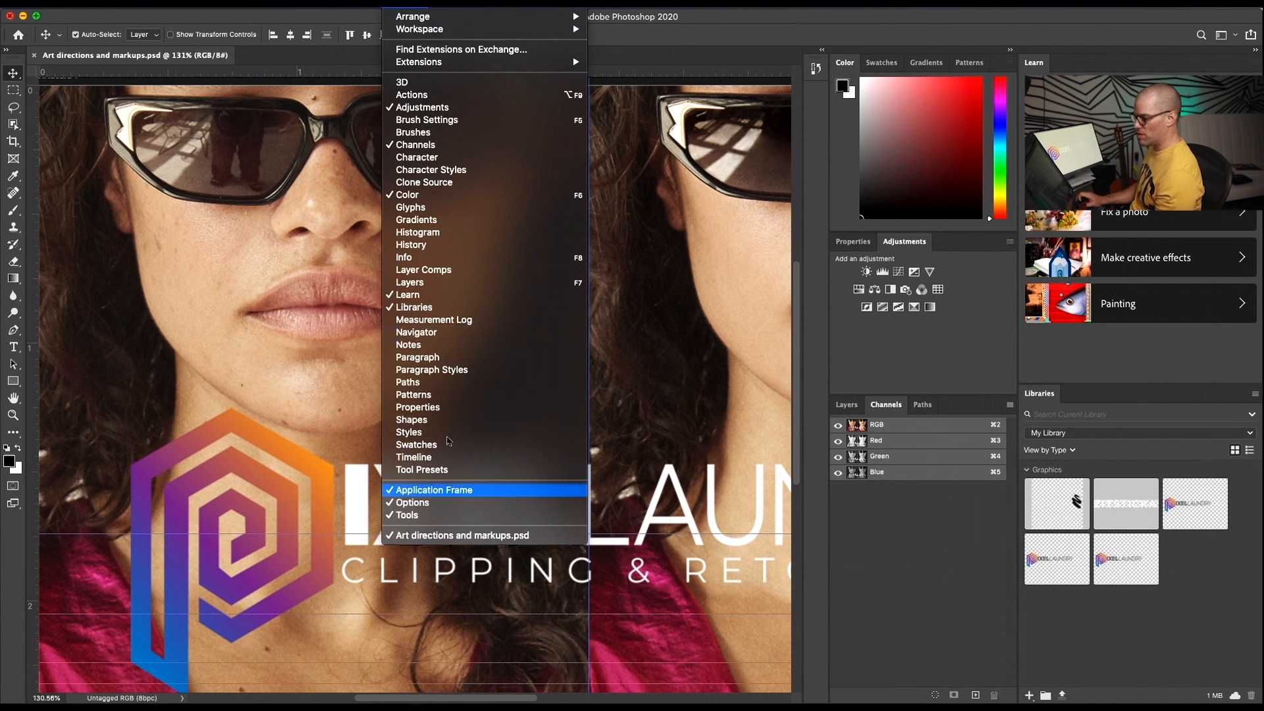
{"action": "mouse_move", "coordinate": [422, 107]}
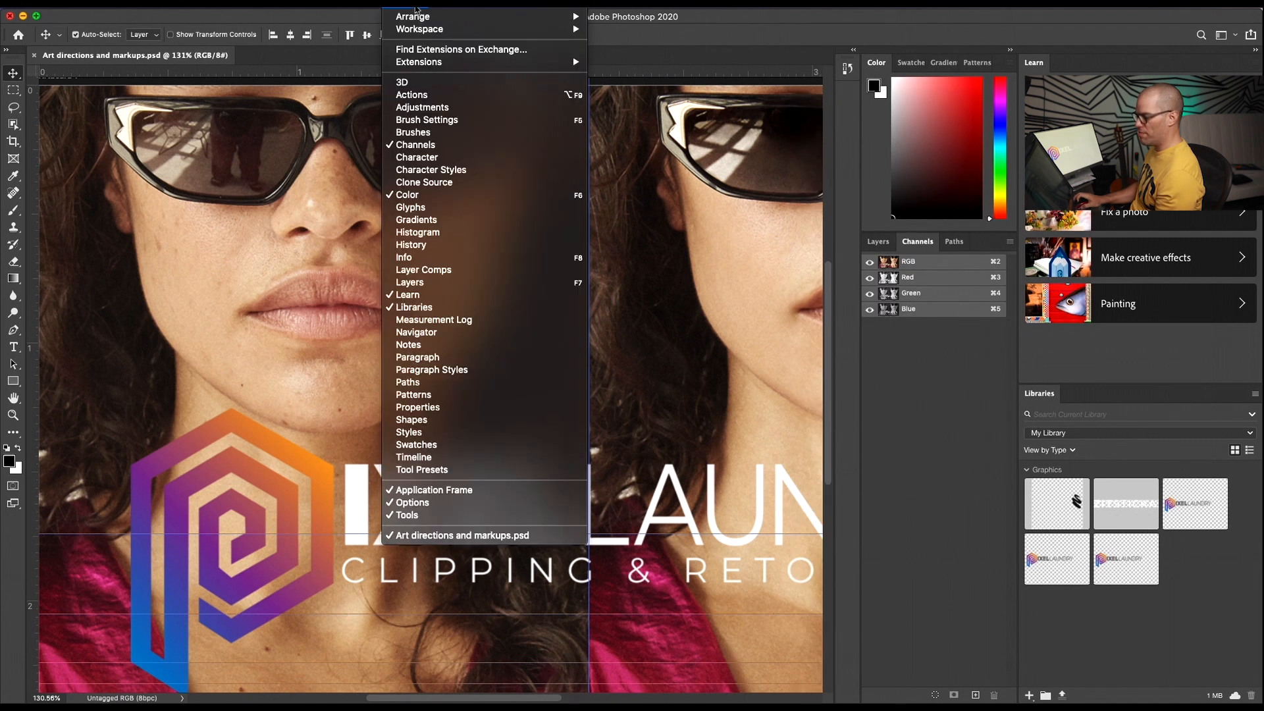
{"action": "mouse_move", "coordinate": [421, 107]}
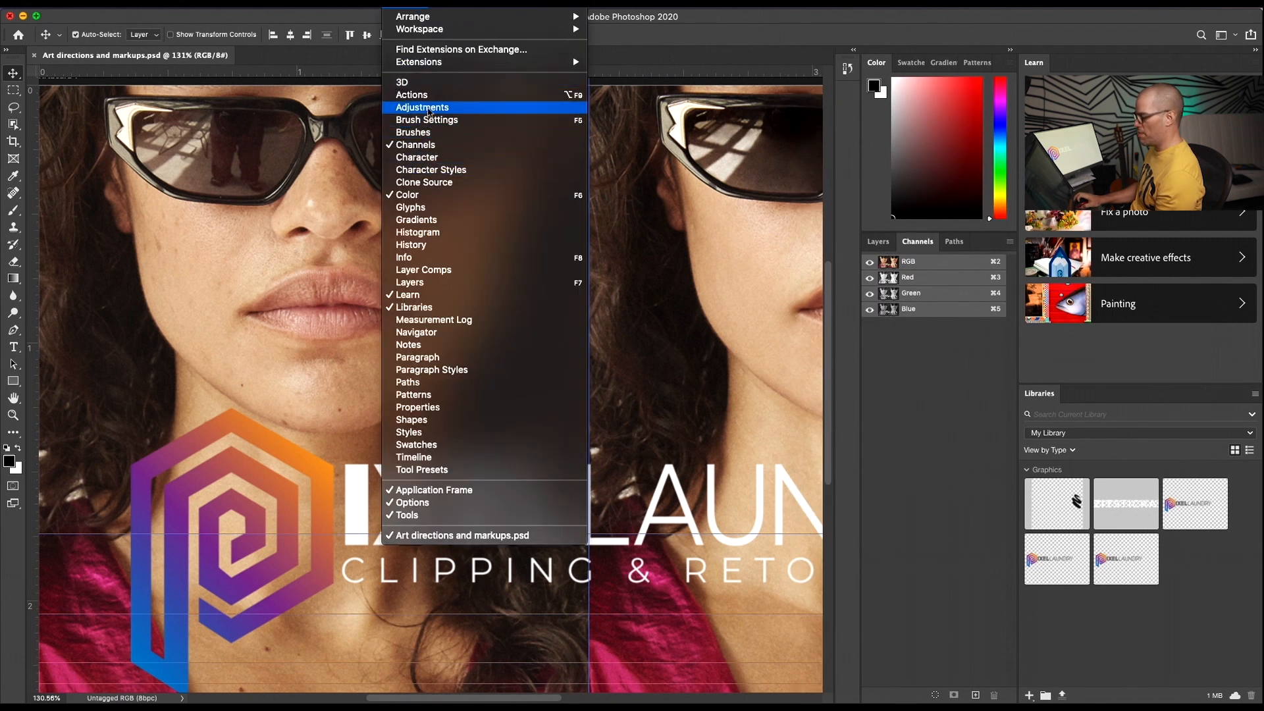
{"action": "left_click", "coordinate": [422, 108]}
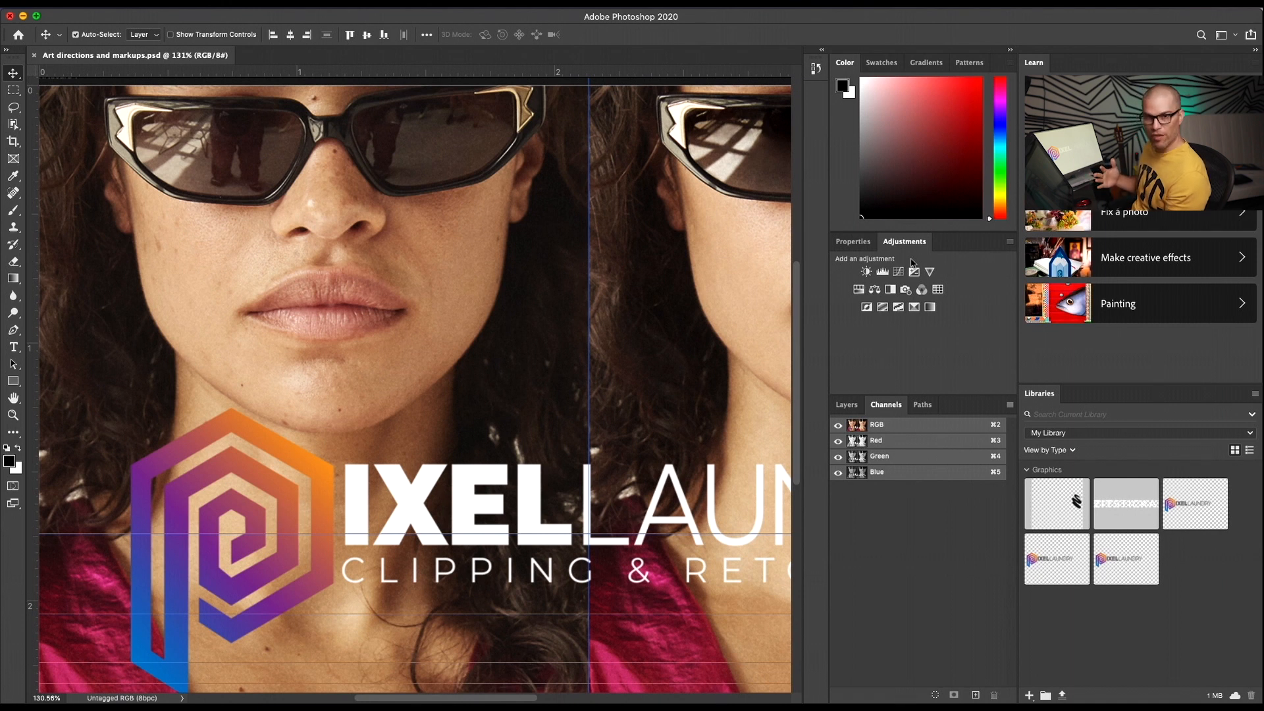
{"action": "mouse_move", "coordinate": [22, 377]}
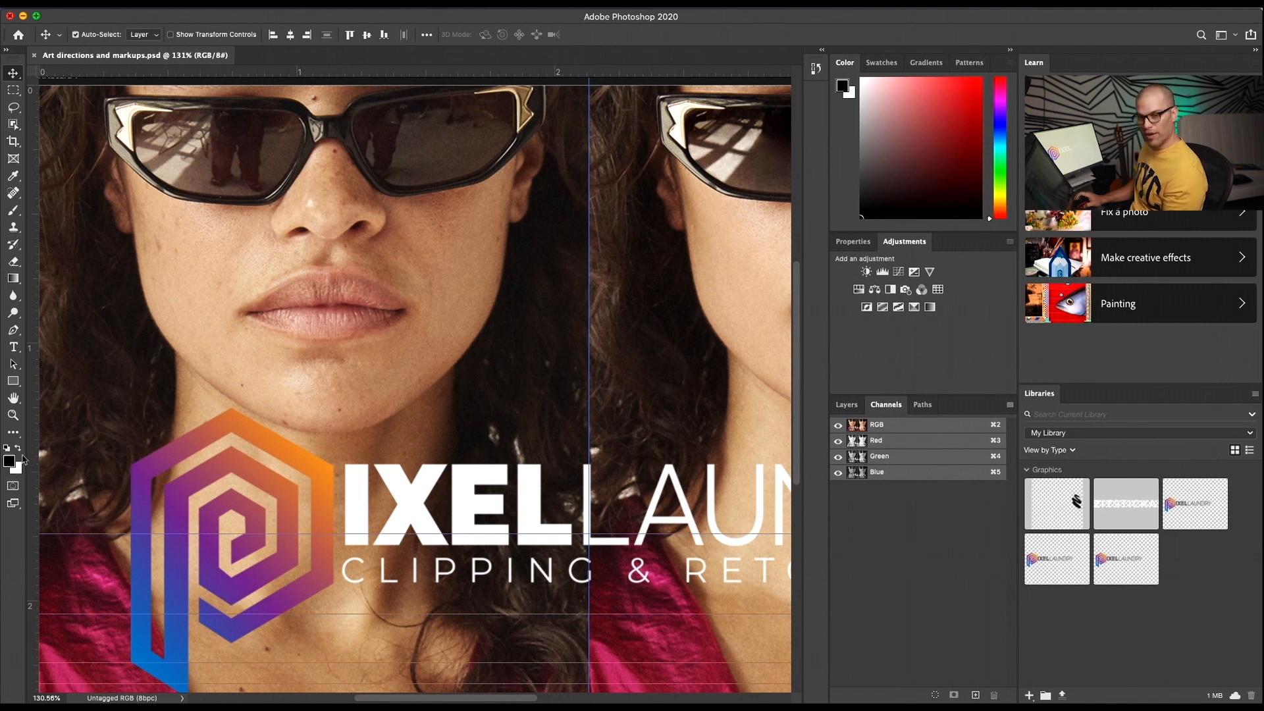
{"action": "mouse_move", "coordinate": [13, 73]}
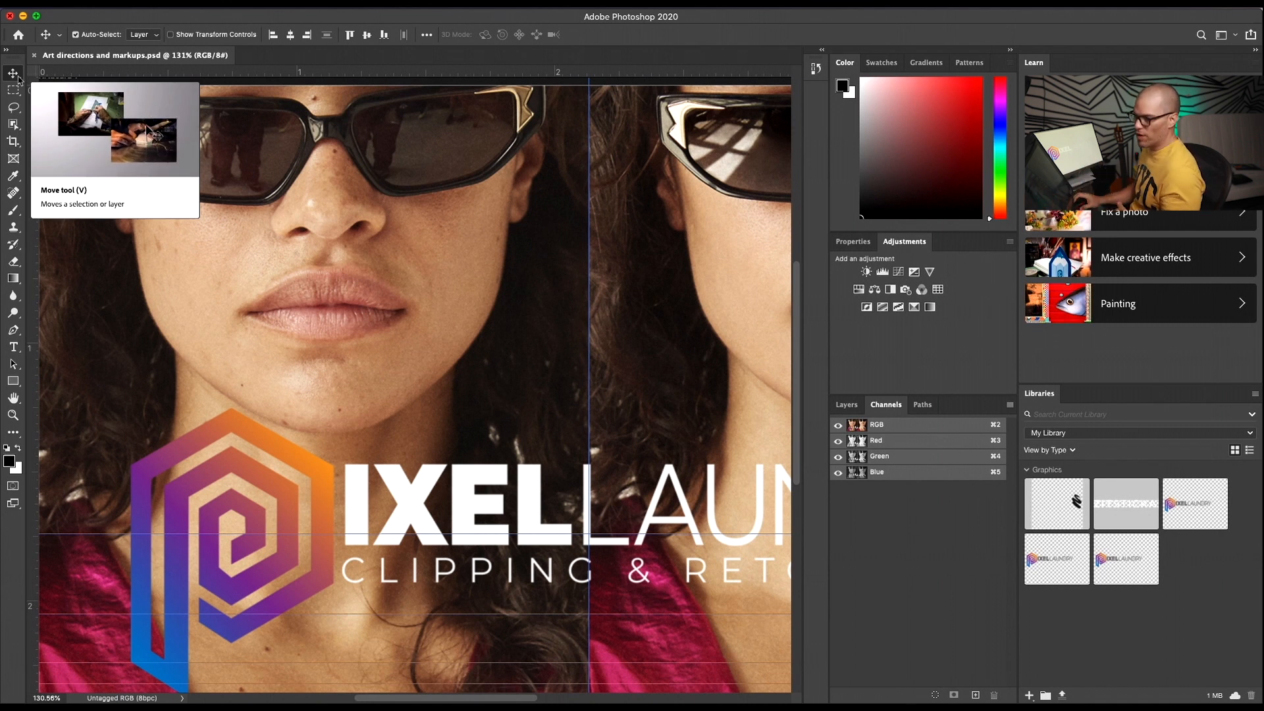
{"action": "mouse_move", "coordinate": [13, 125]}
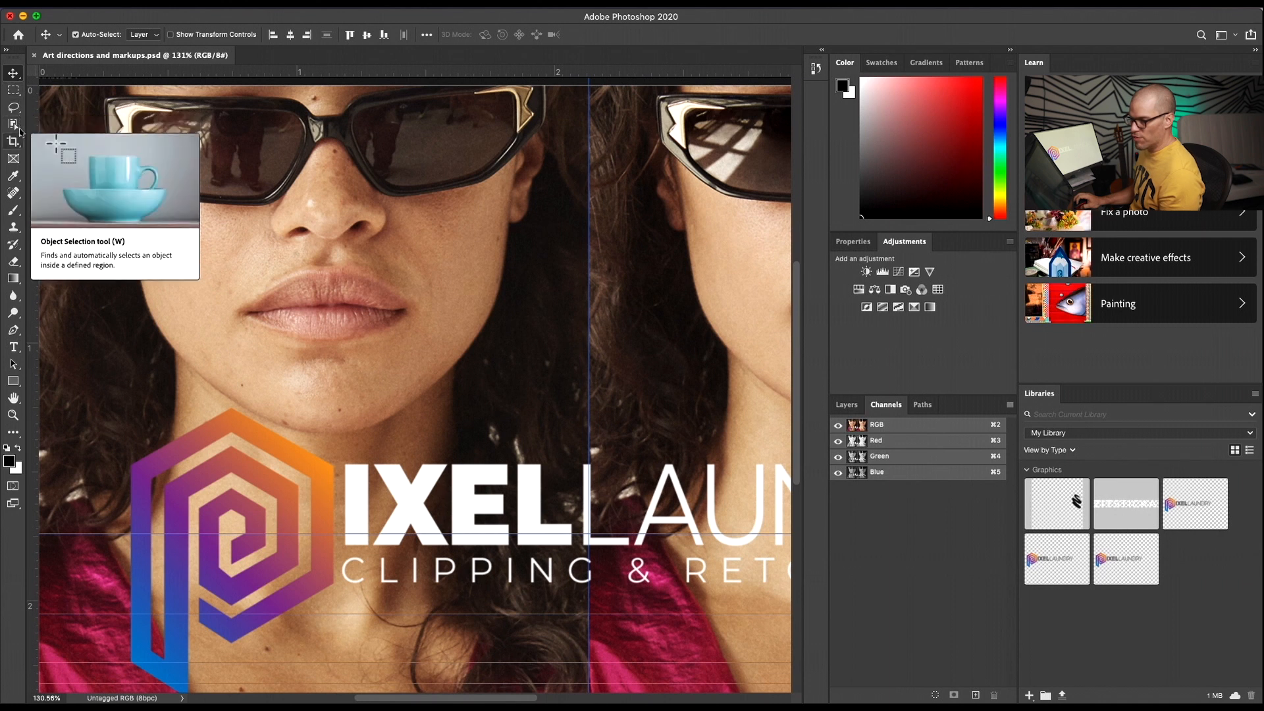
{"action": "mouse_move", "coordinate": [14, 175]}
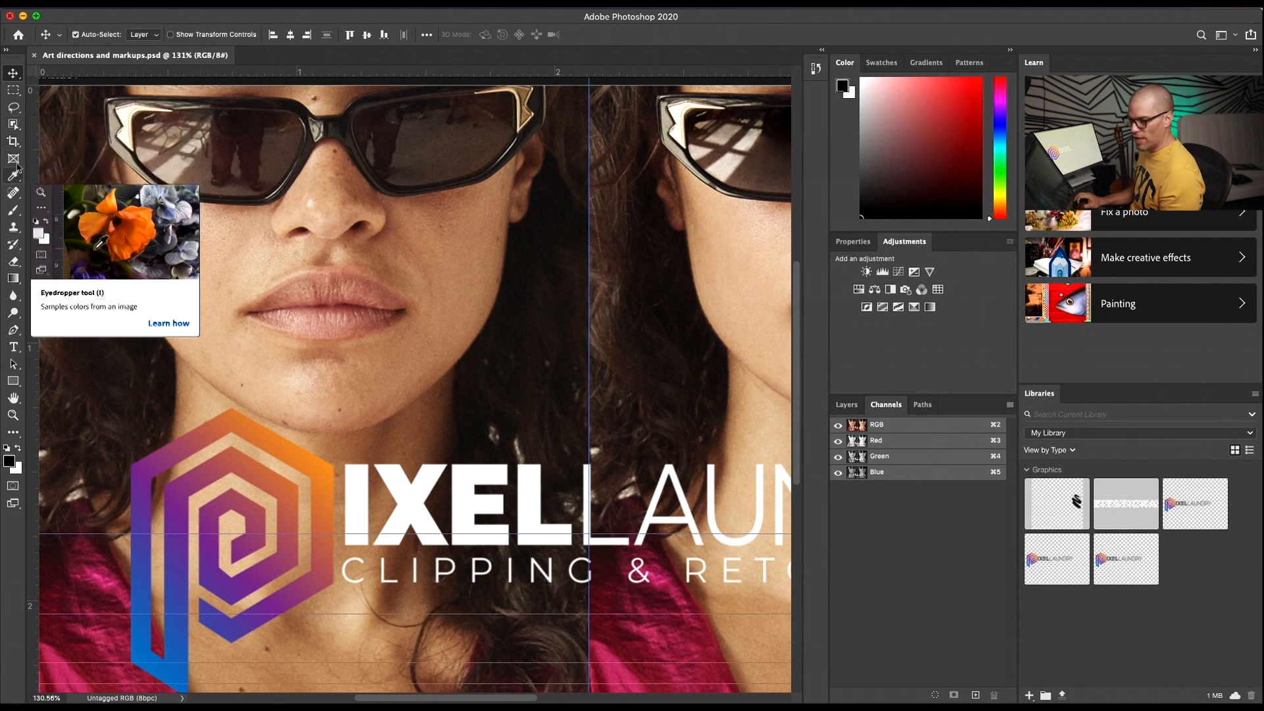
{"action": "mouse_move", "coordinate": [14, 227]}
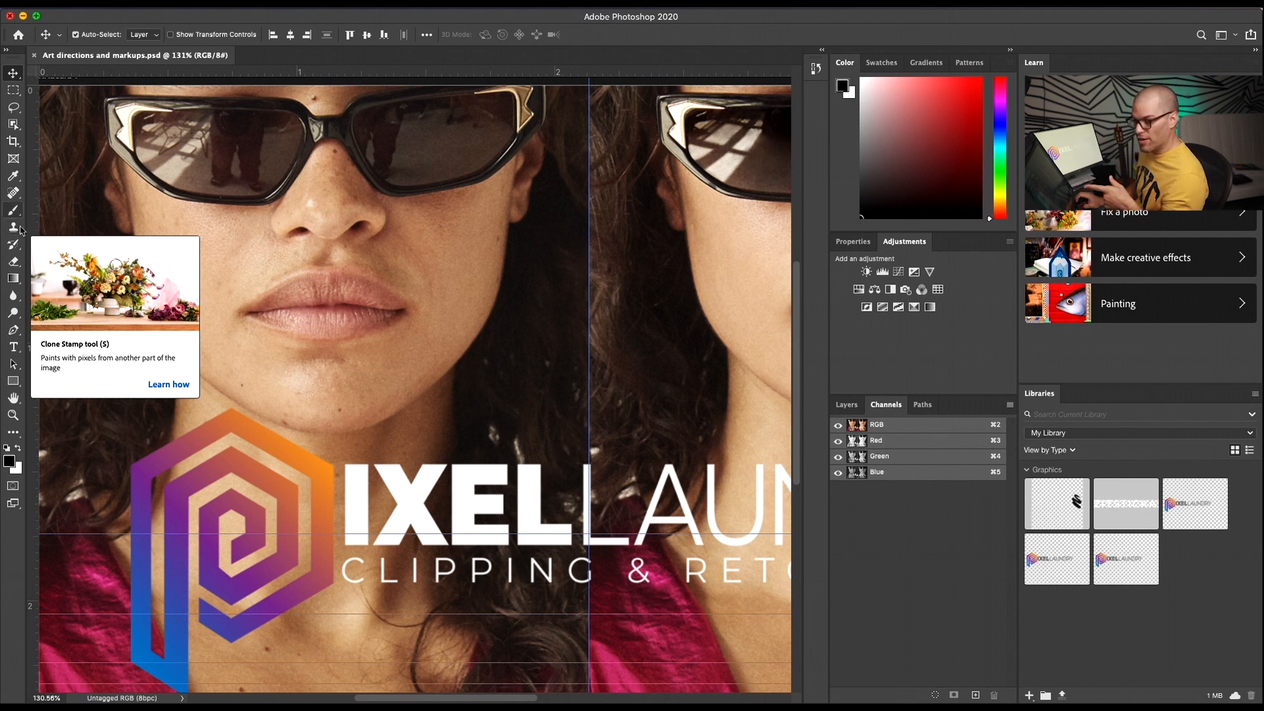
{"action": "mouse_move", "coordinate": [13, 176]}
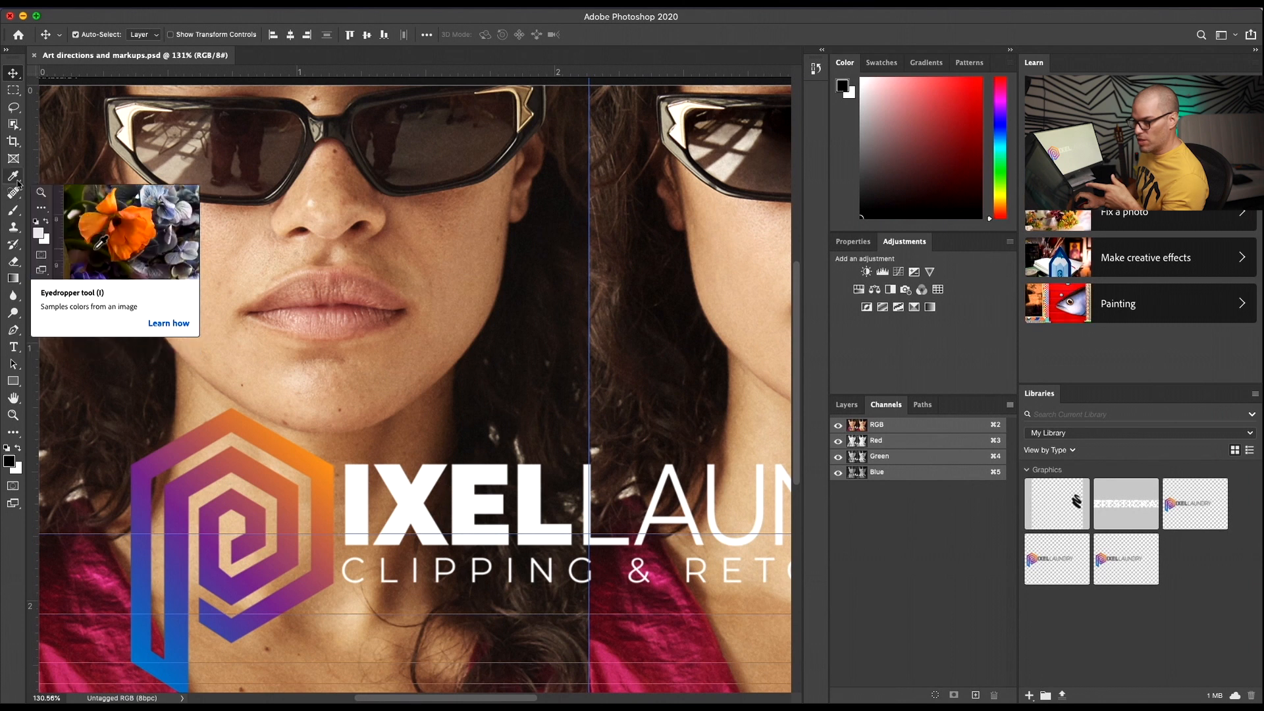
{"action": "mouse_move", "coordinate": [14, 159]}
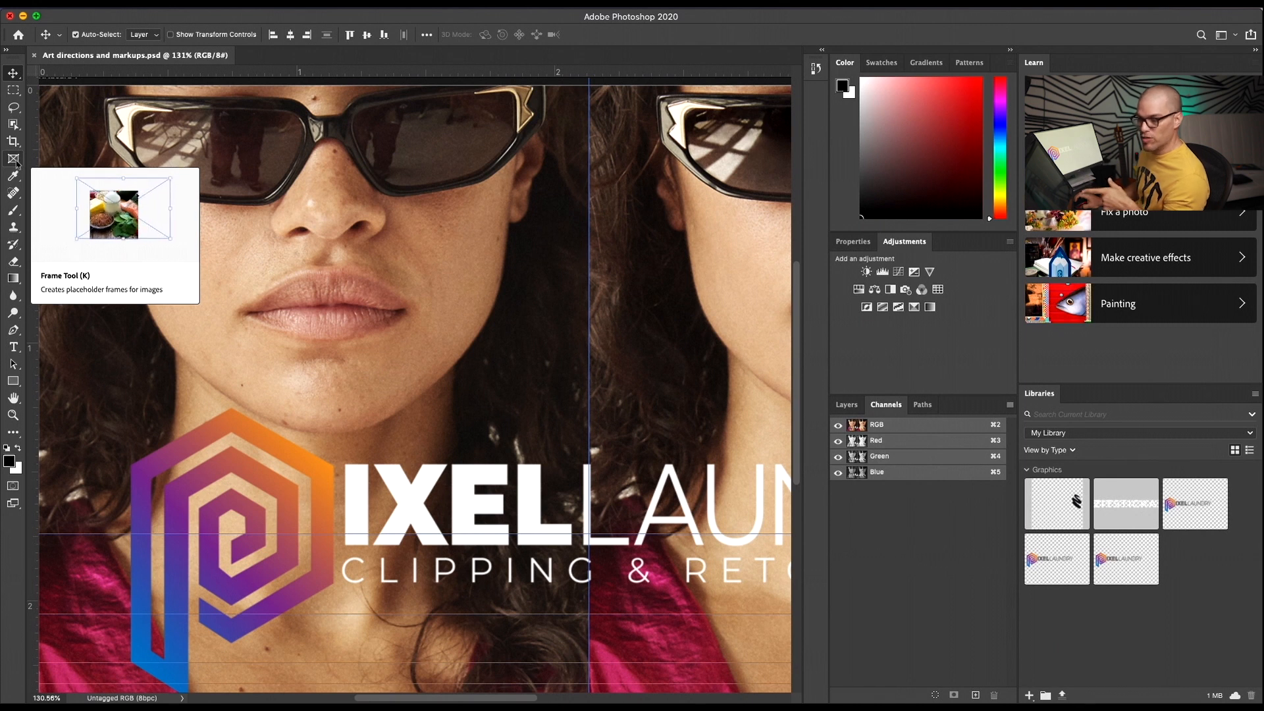
{"action": "mouse_move", "coordinate": [14, 143]}
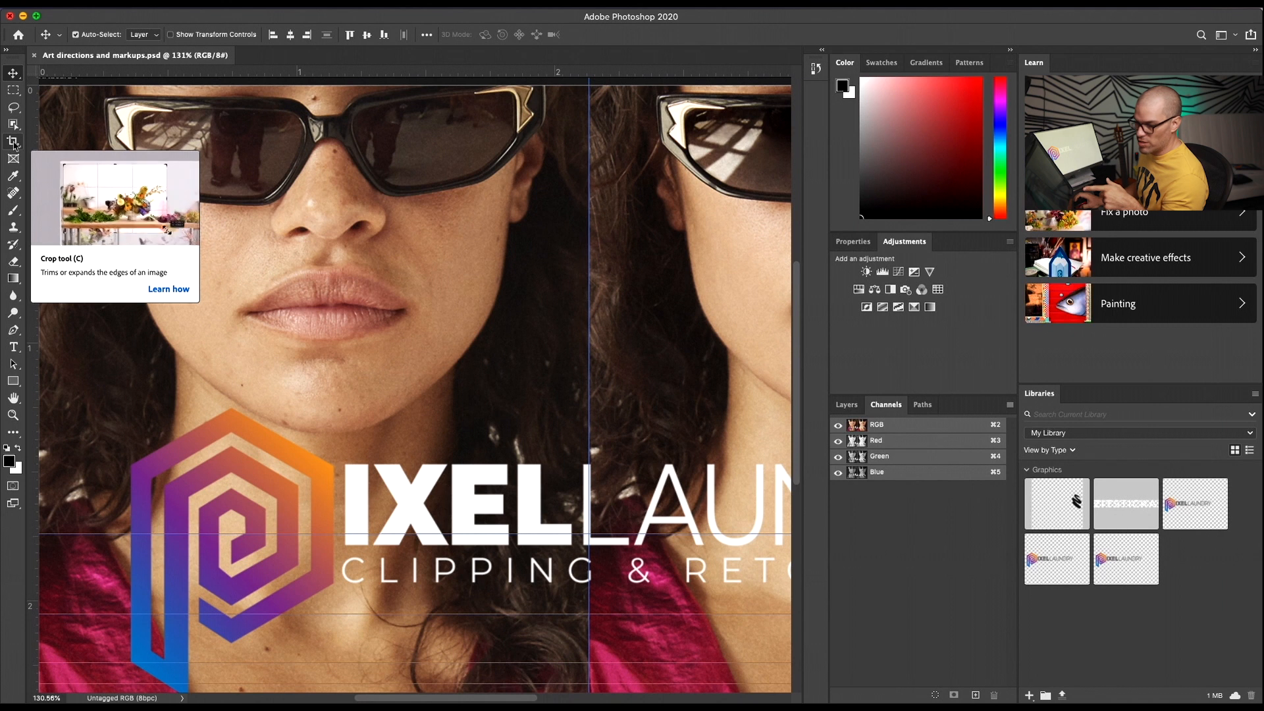
{"action": "mouse_move", "coordinate": [14, 91]}
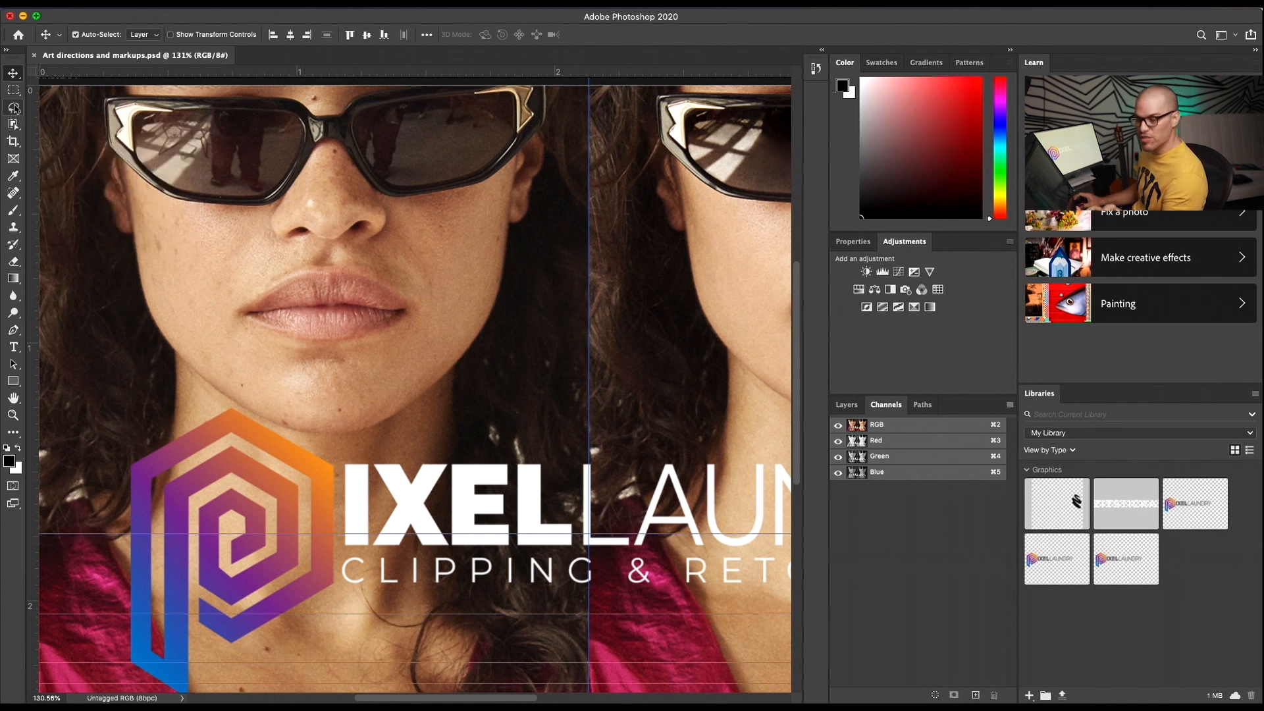
{"action": "mouse_move", "coordinate": [13, 73]}
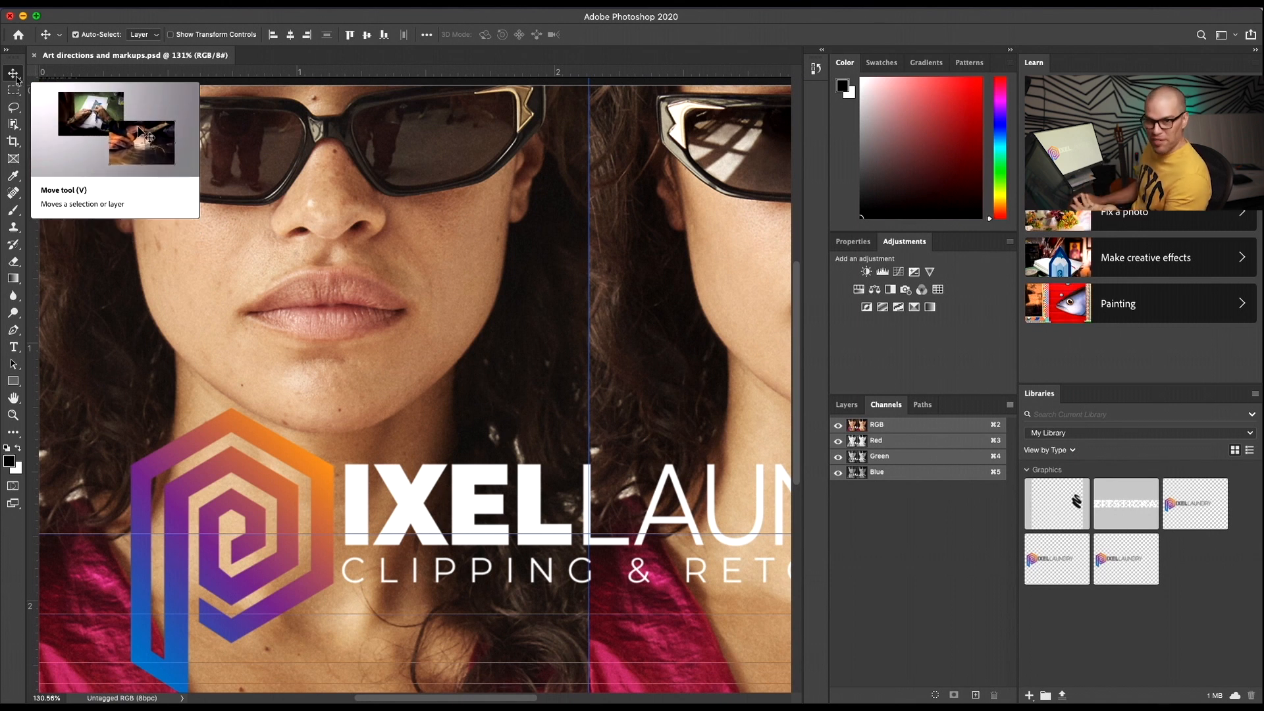
{"action": "mouse_move", "coordinate": [145, 109]}
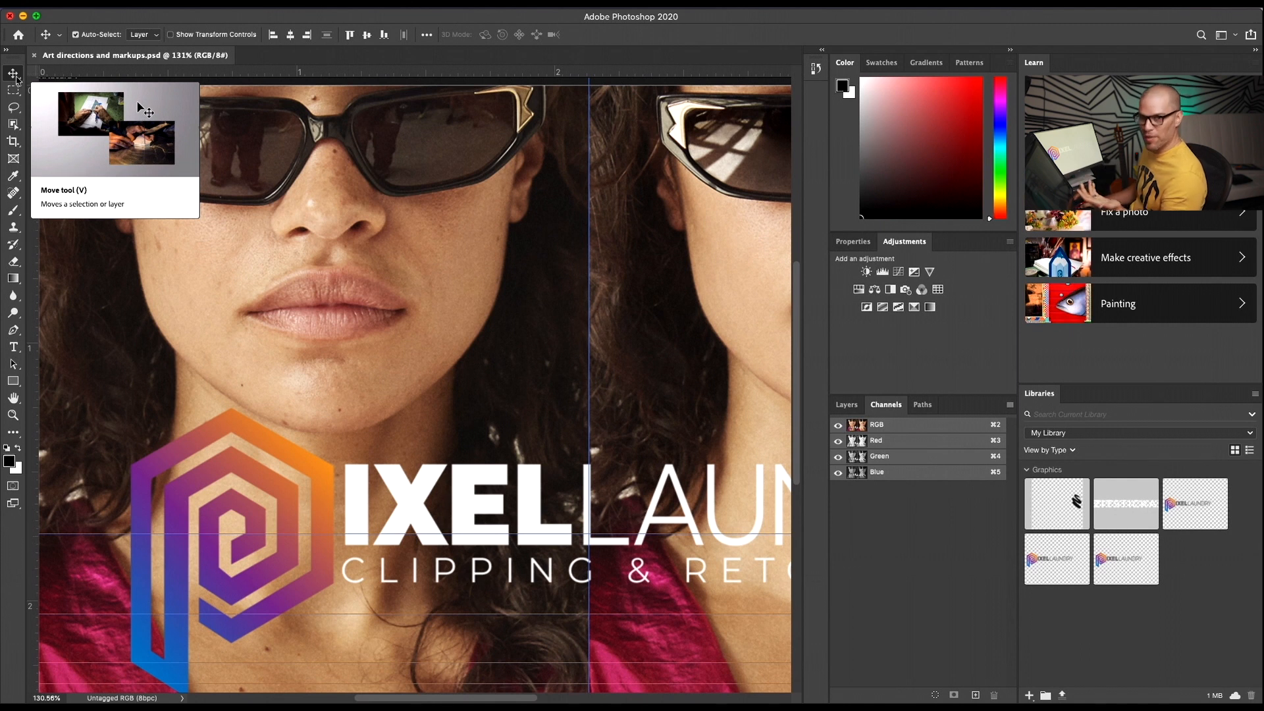
{"action": "mouse_move", "coordinate": [68, 9]}
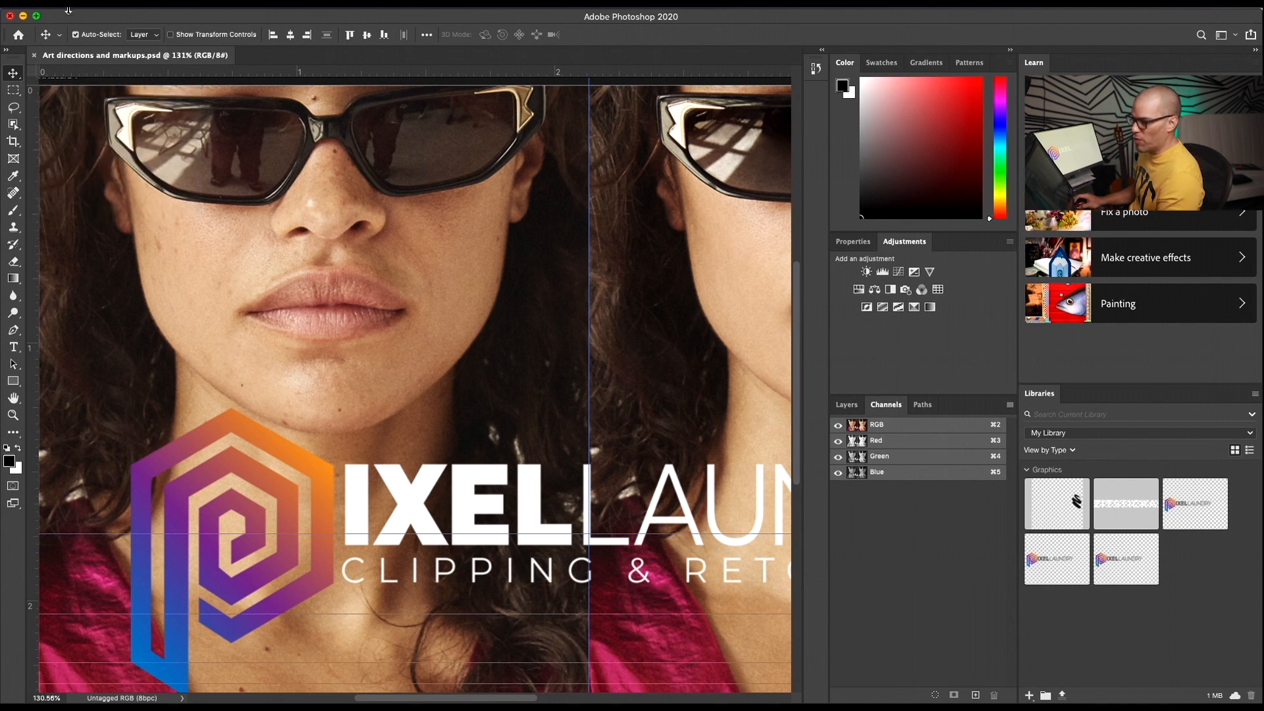
- Uncheck Show Tooltips in the Tools preferences and move to the Interface category
{"action": "left_click", "coordinate": [19, 11]}
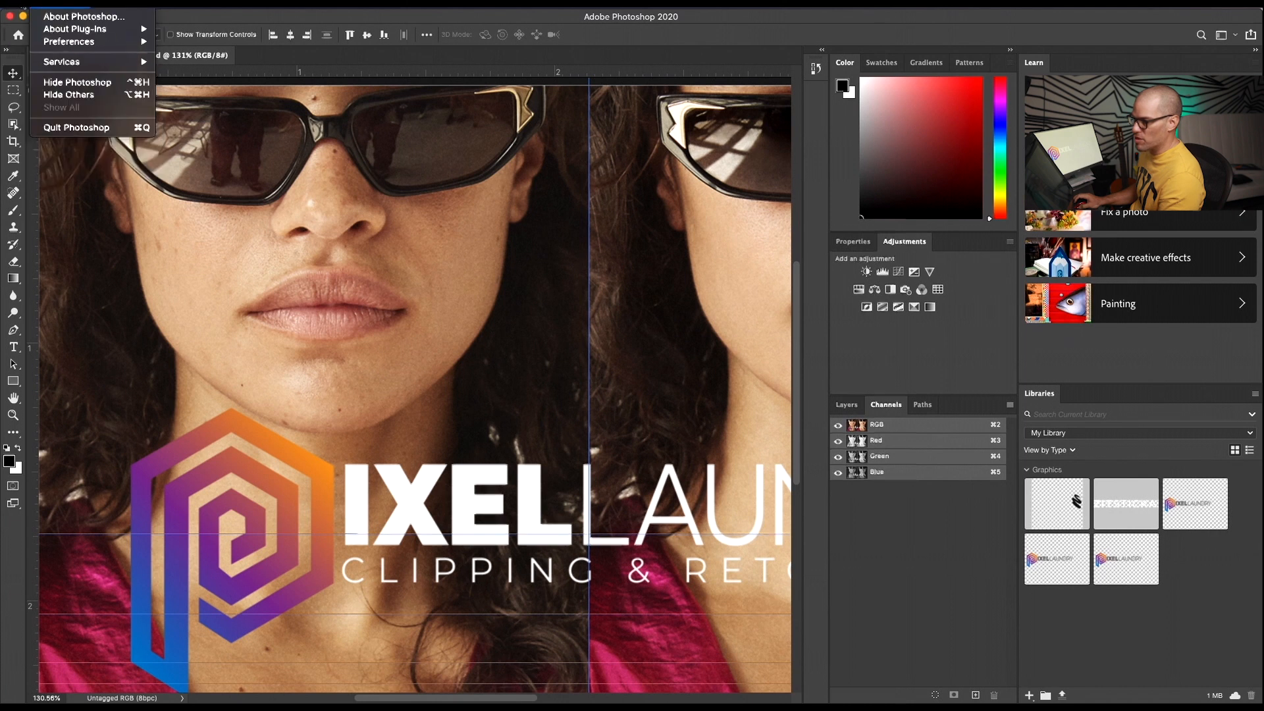
{"action": "left_click", "coordinate": [69, 41]}
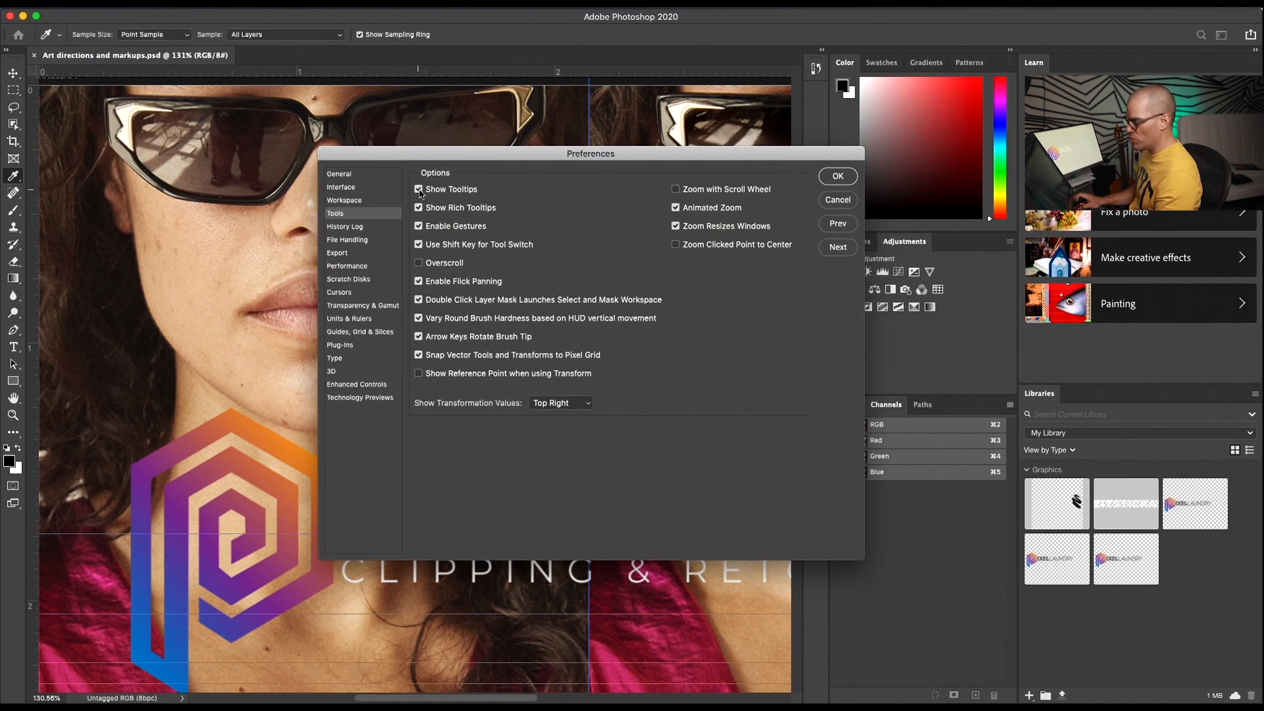
{"action": "left_click", "coordinate": [419, 189]}
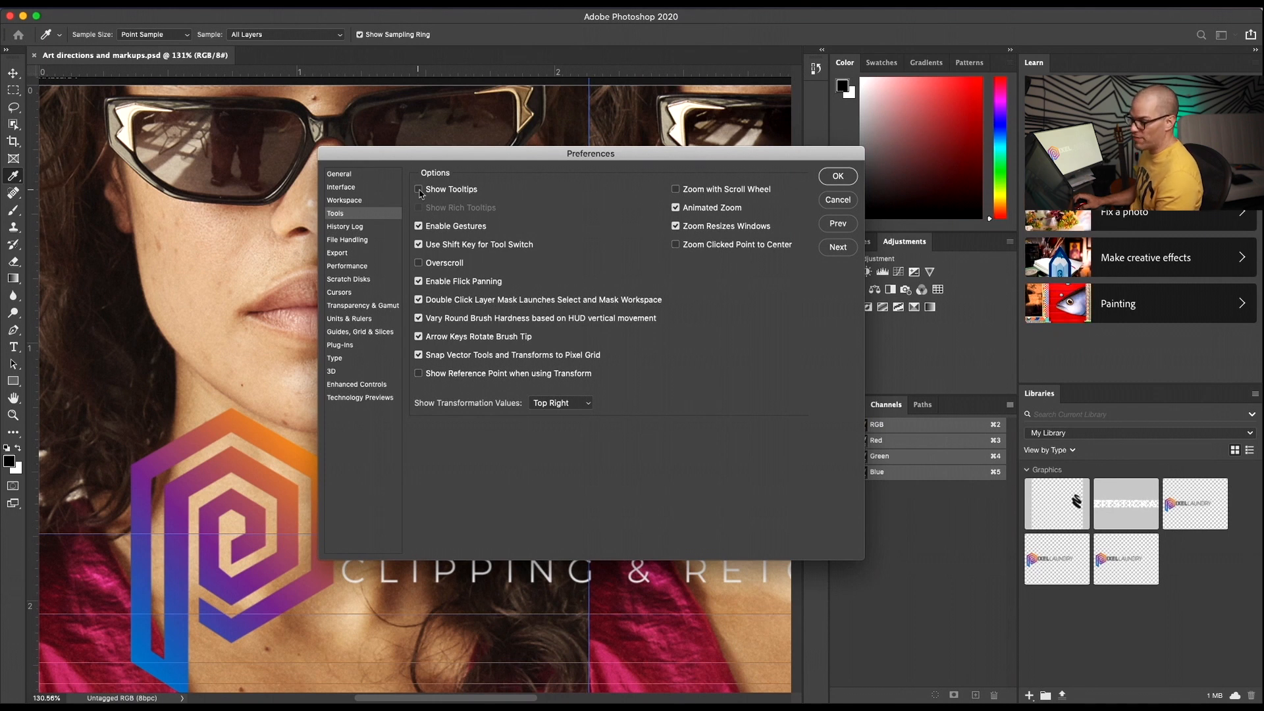
{"action": "left_click", "coordinate": [340, 187]}
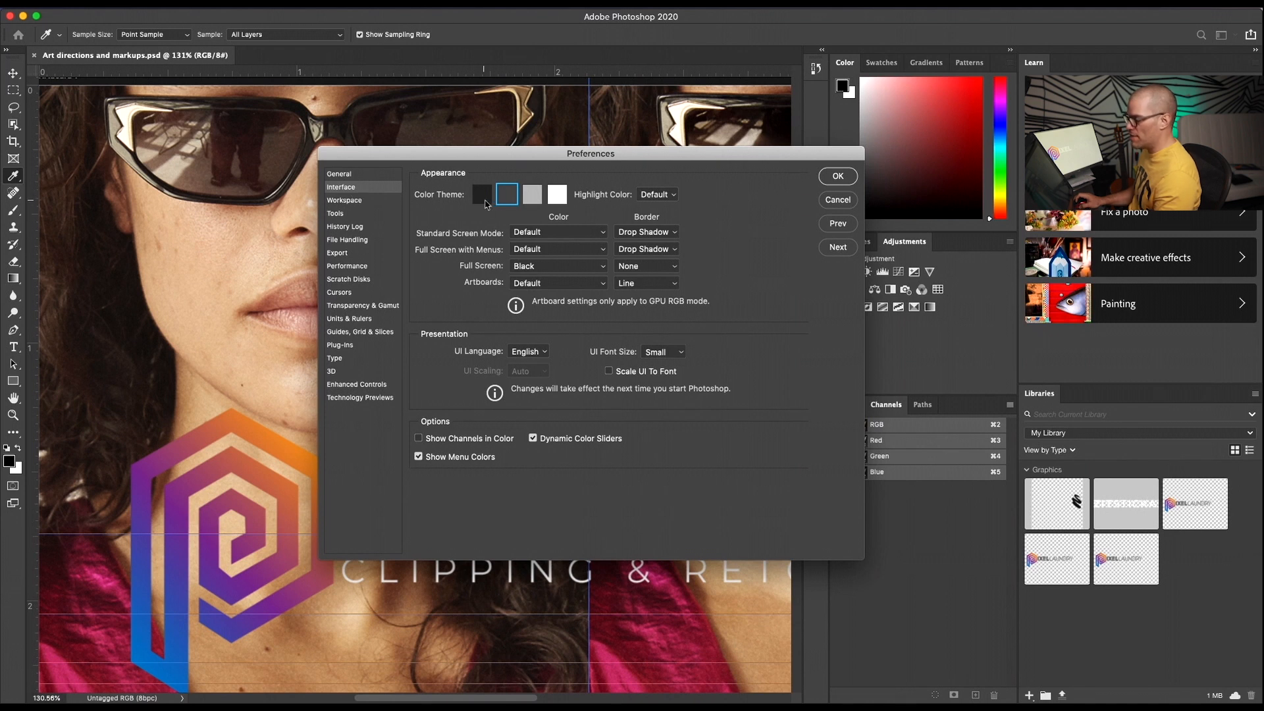
- Preview a lighter Color Theme, settle on the darkest one and confirm the preferences
{"action": "left_click", "coordinate": [482, 194]}
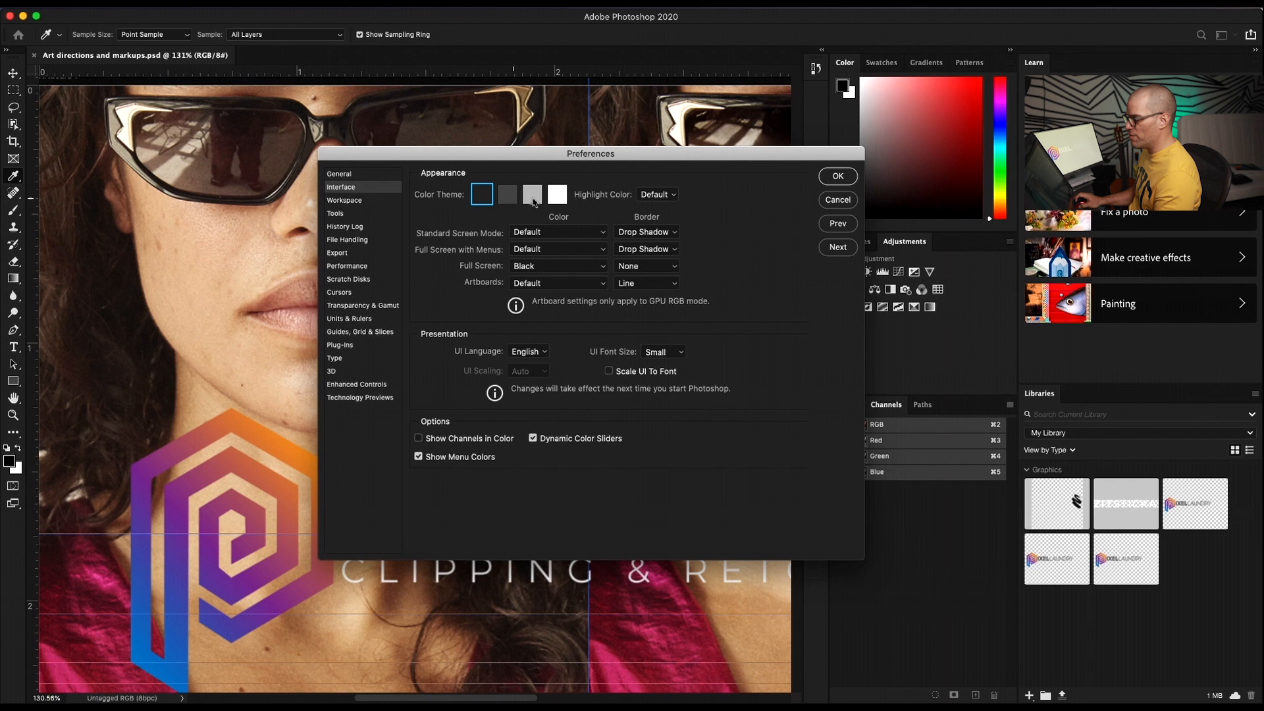
{"action": "left_click", "coordinate": [556, 194]}
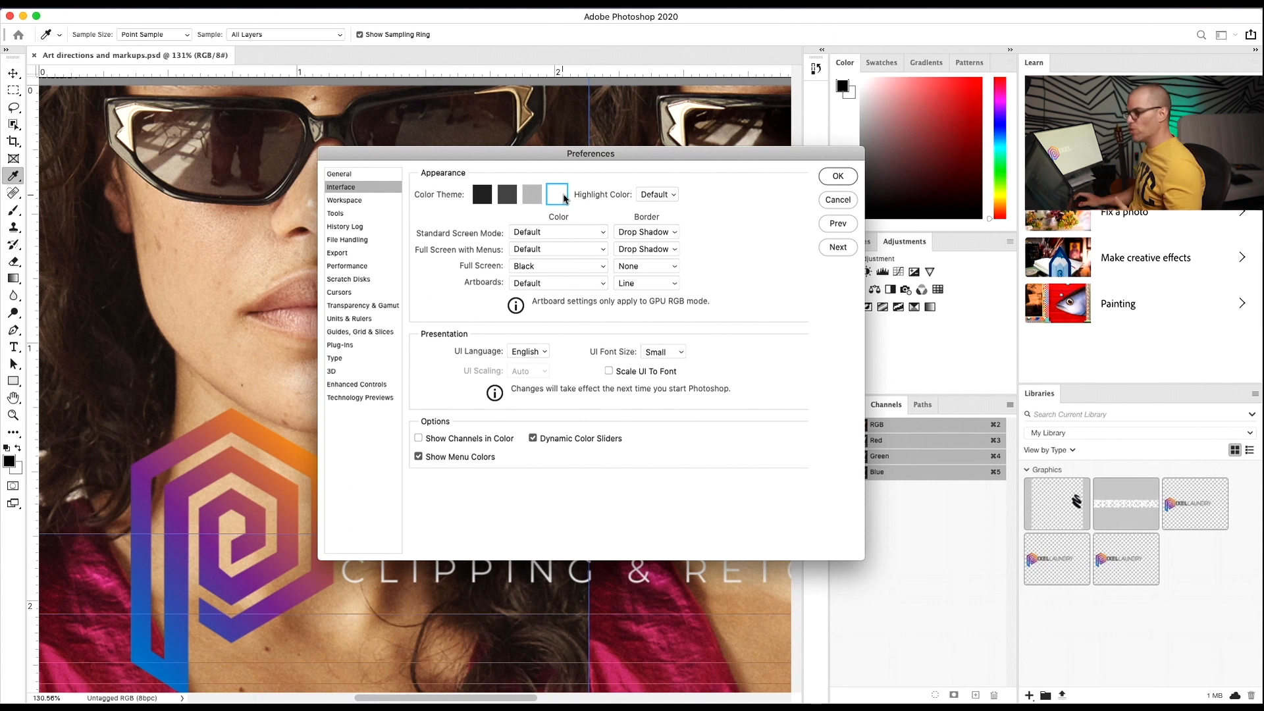
{"action": "left_click", "coordinate": [481, 195]}
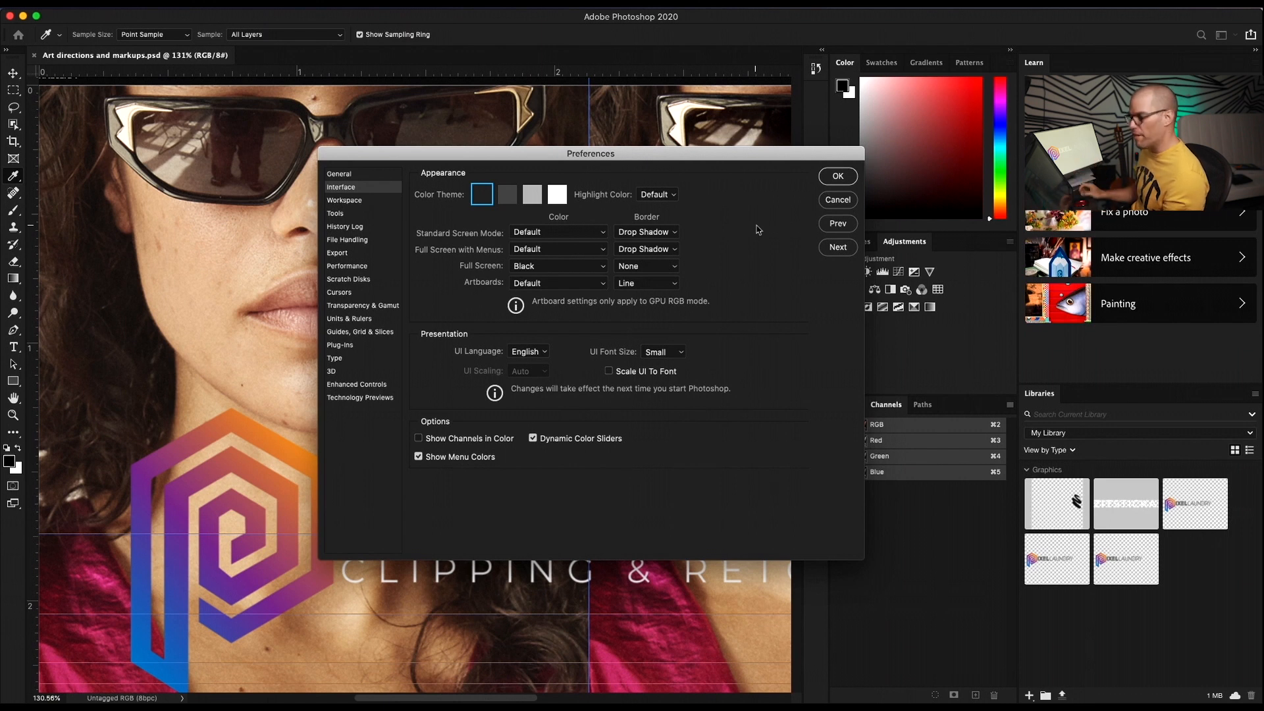
{"action": "left_click", "coordinate": [837, 176]}
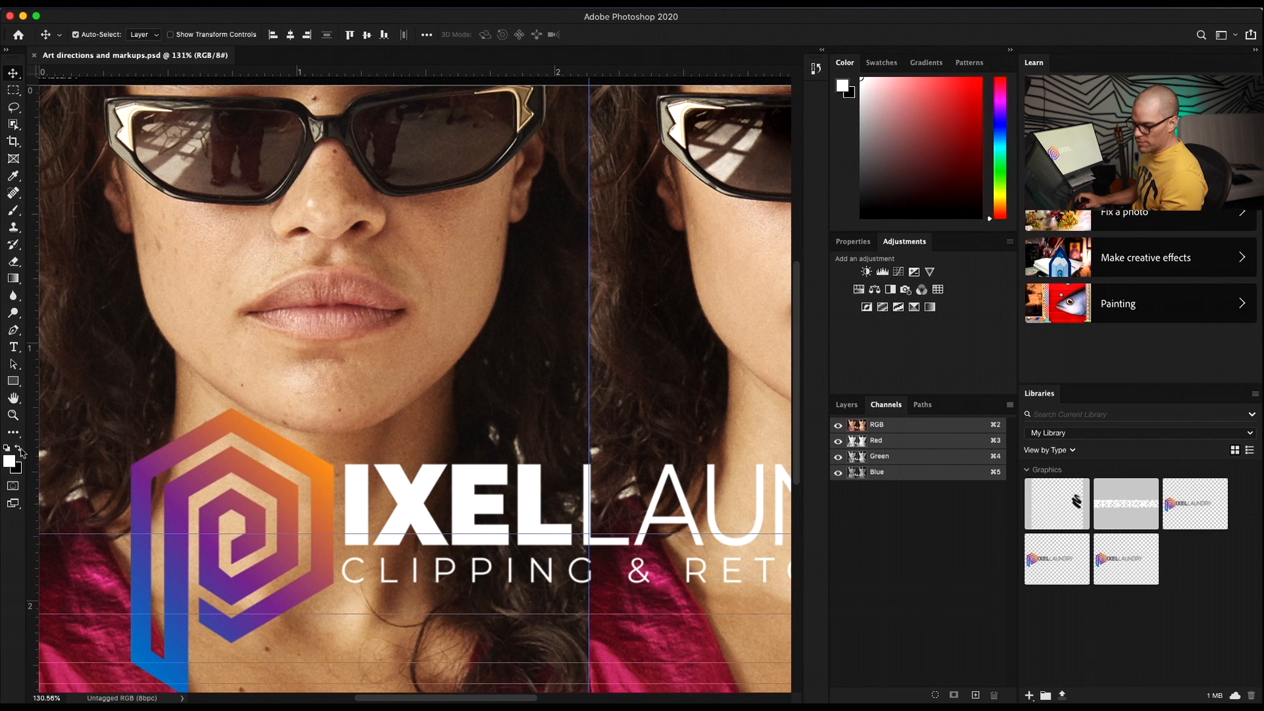
- Pick a muted brownish-pink foreground in the Color Picker, keeping purple as background
{"action": "left_click", "coordinate": [9, 461]}
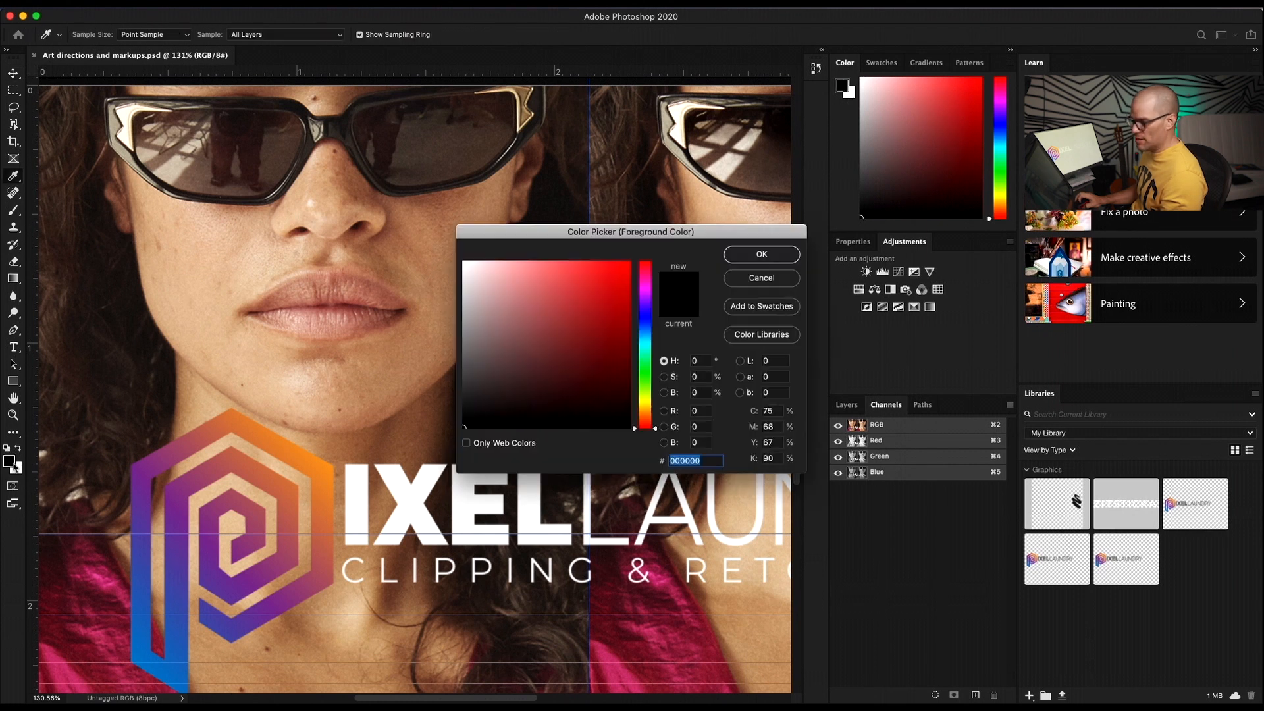
{"action": "left_click_drag", "start_coordinate": [631, 231], "coordinate": [430, 216]}
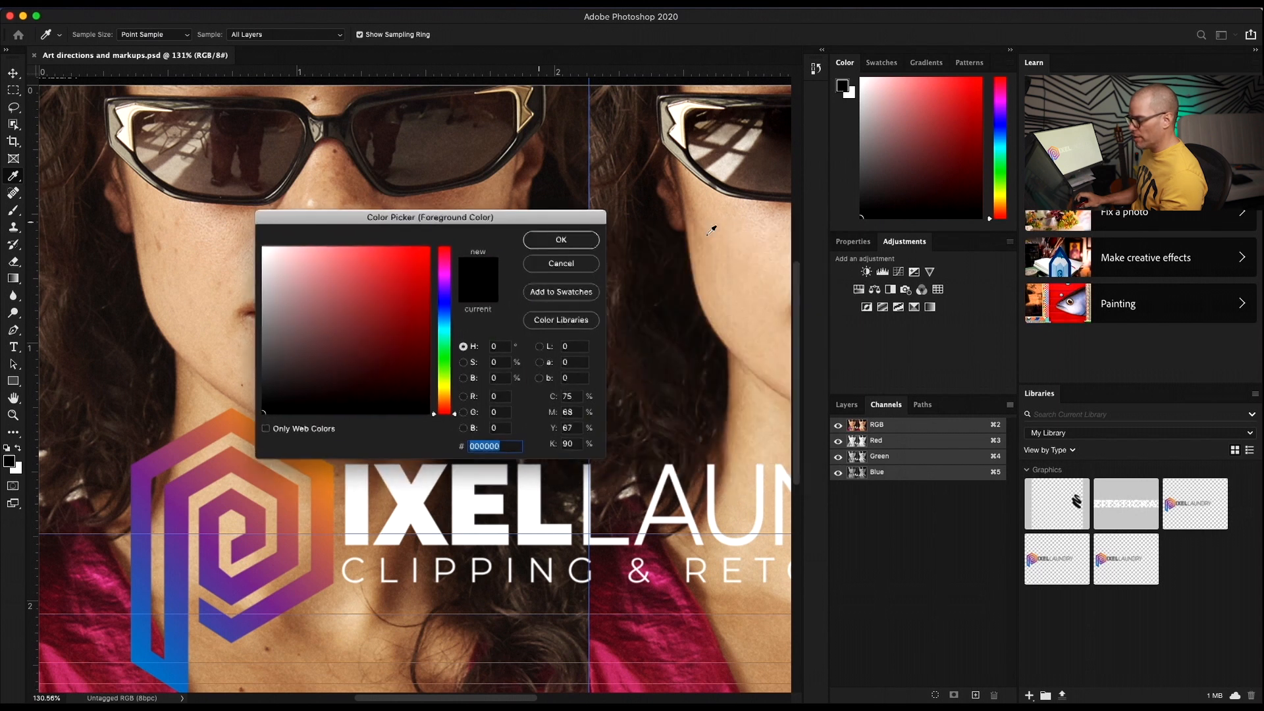
{"action": "left_click", "coordinate": [441, 315]}
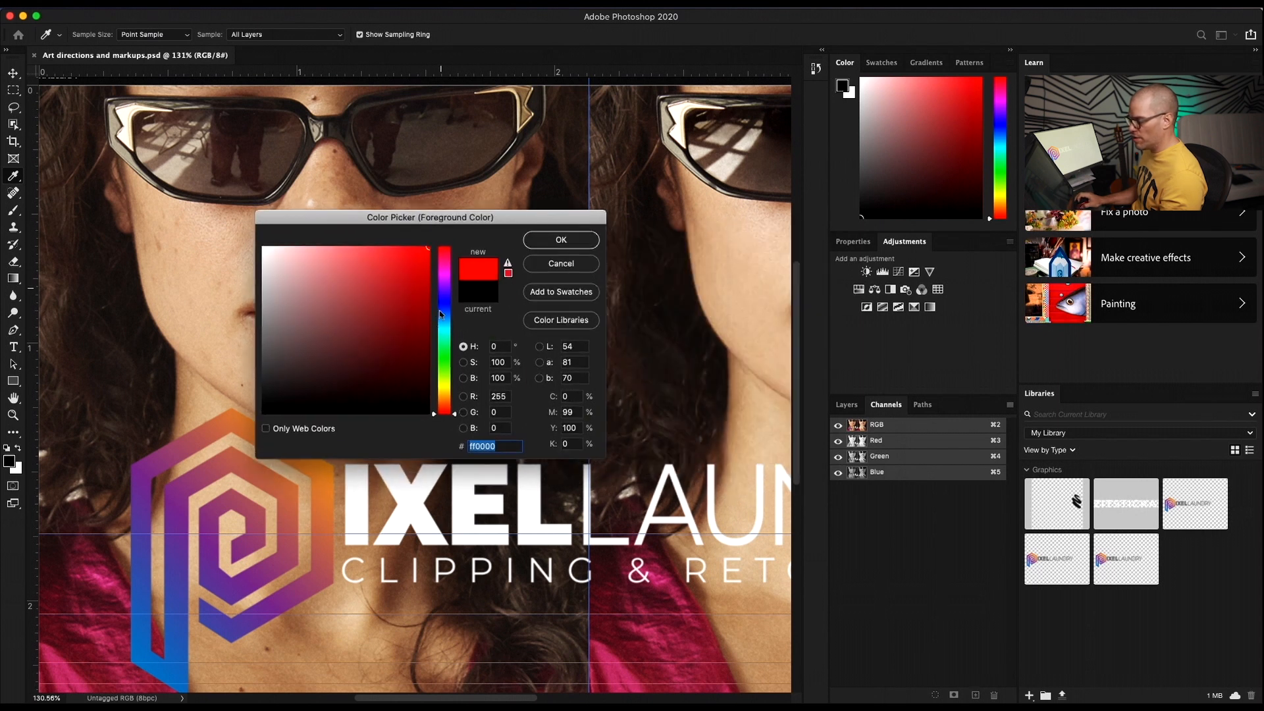
{"action": "left_click", "coordinate": [560, 239]}
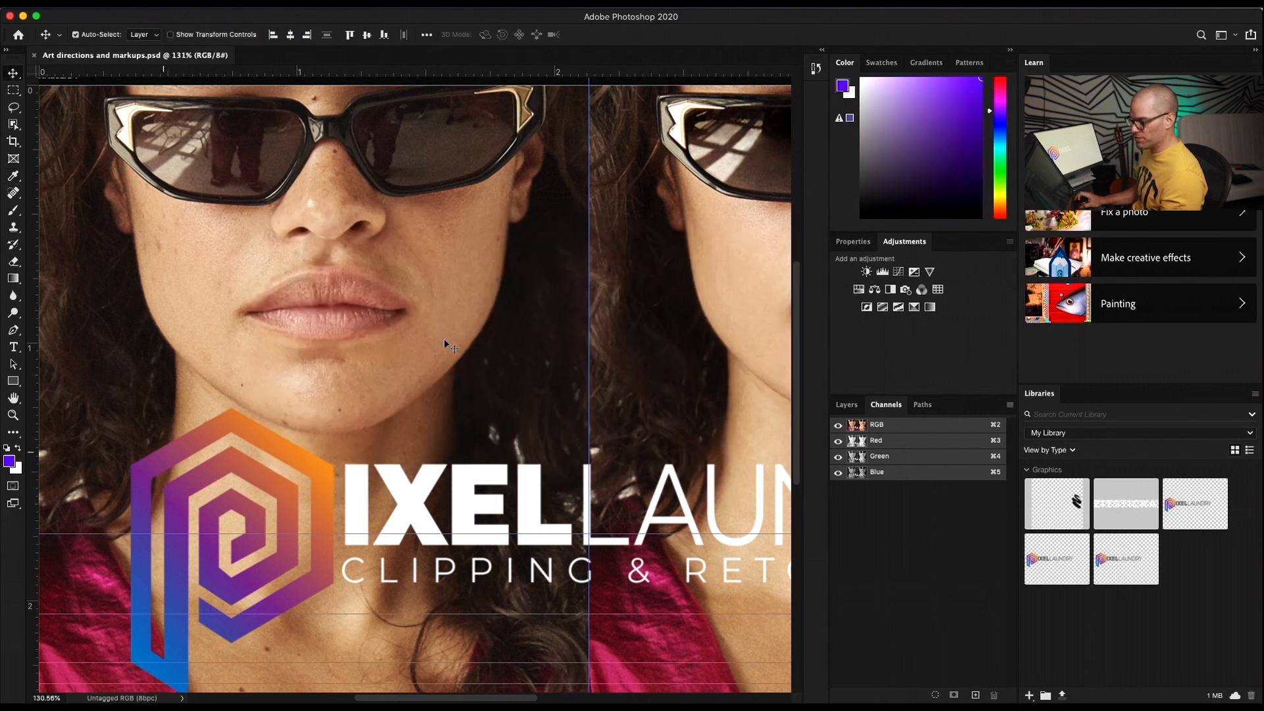
{"action": "left_click", "coordinate": [9, 469]}
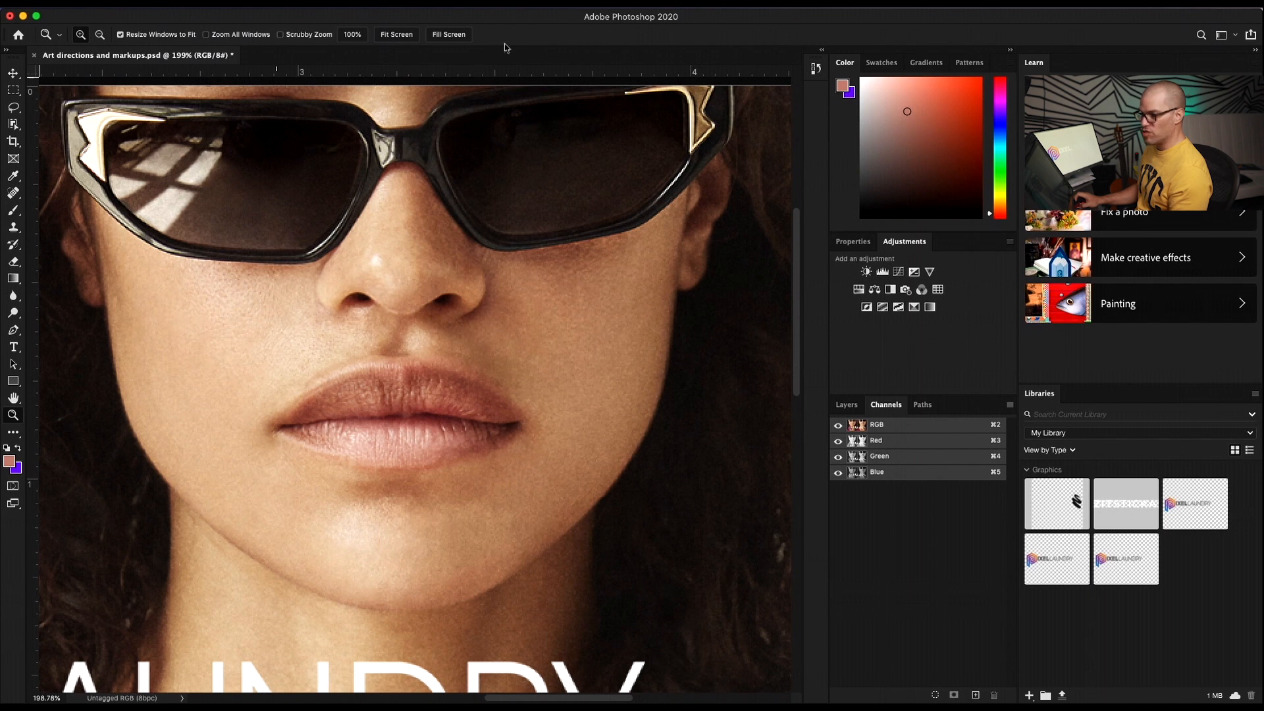
{"action": "left_click", "coordinate": [14, 73]}
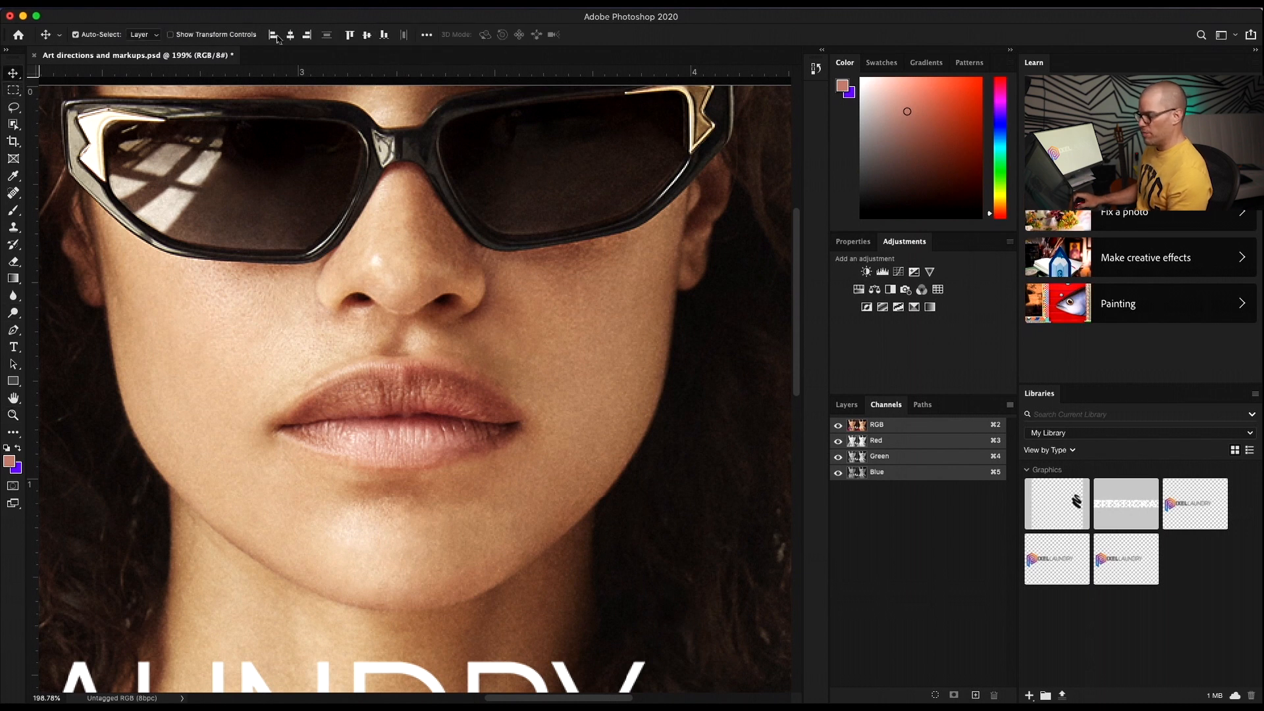
{"action": "left_click", "coordinate": [13, 125]}
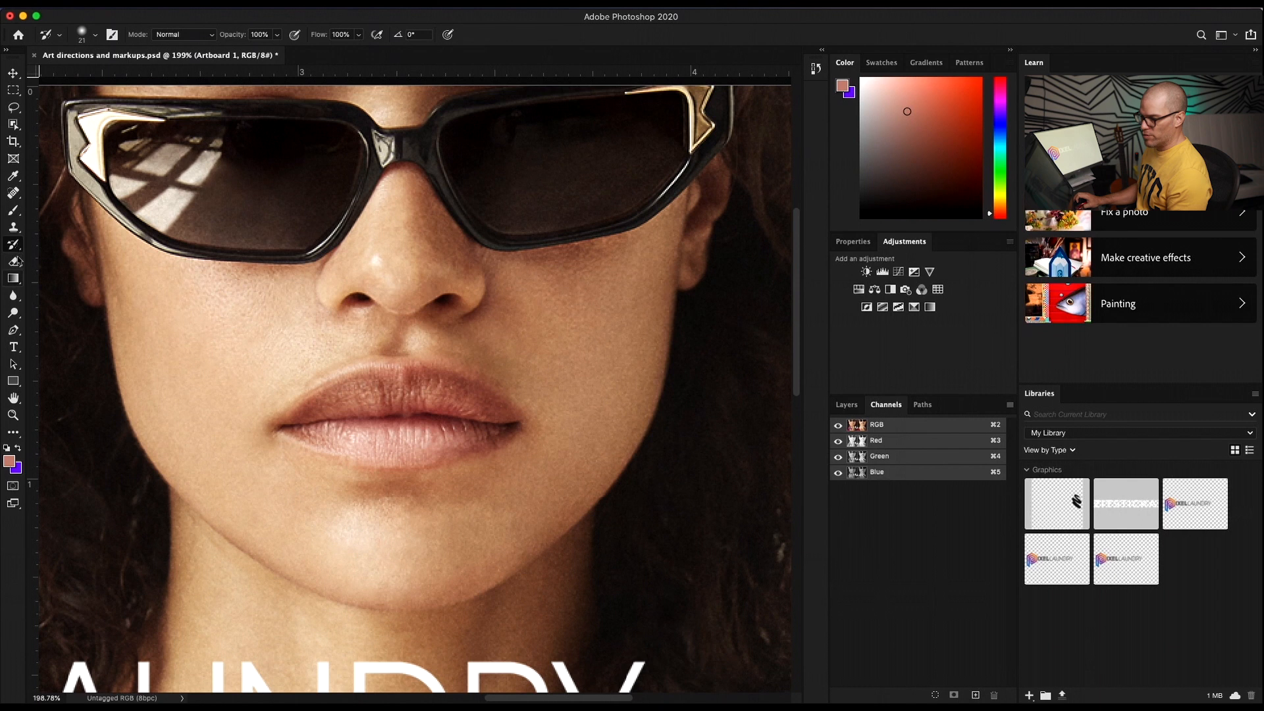
{"action": "left_click", "coordinate": [14, 312]}
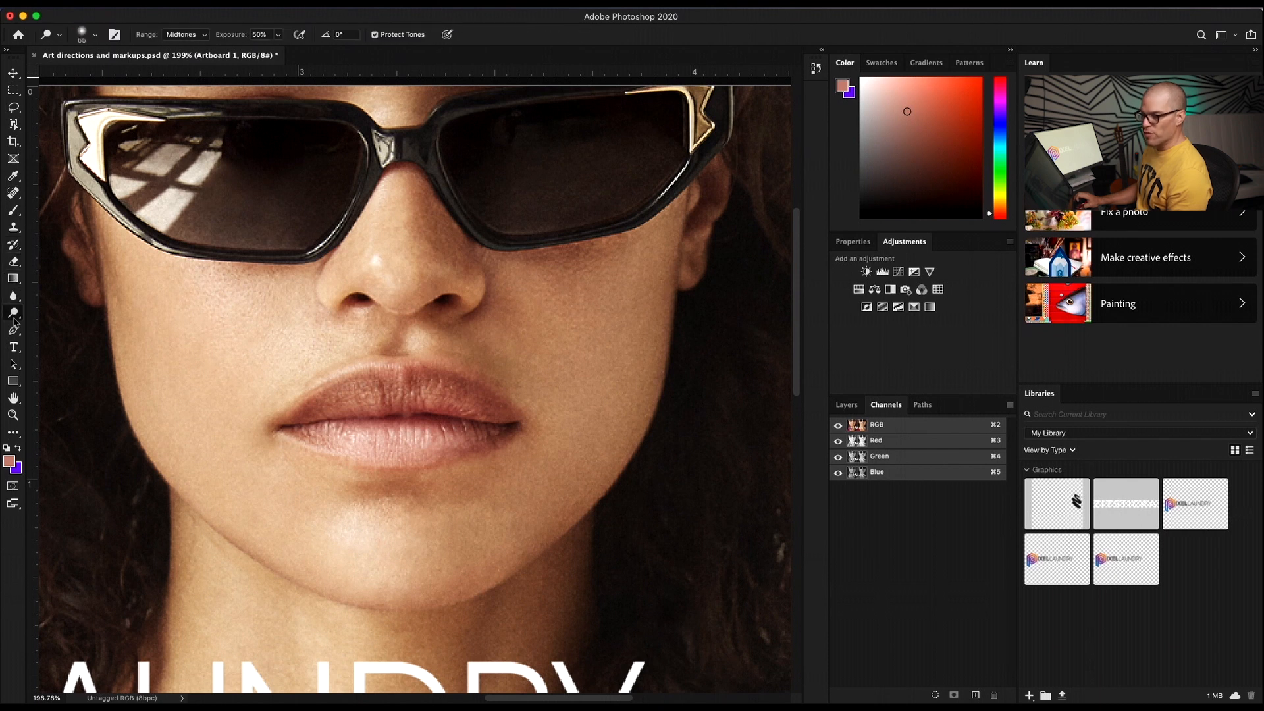
{"action": "left_click", "coordinate": [13, 329]}
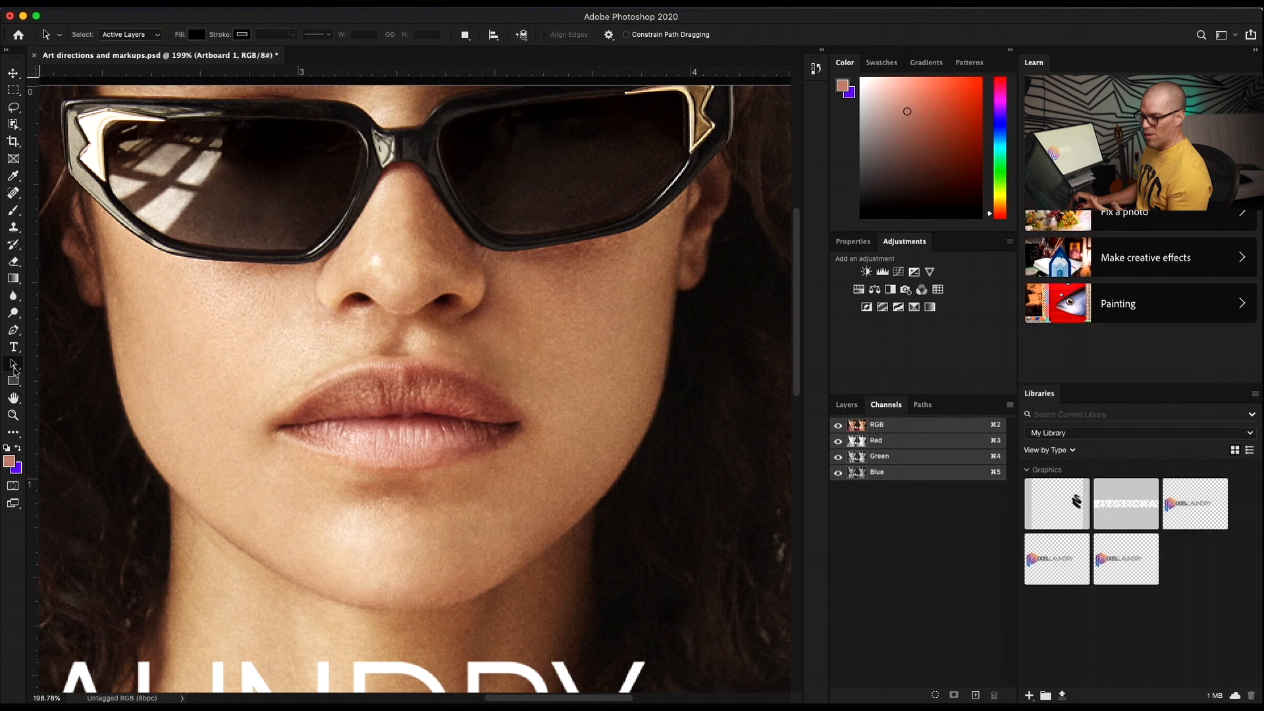
{"action": "left_click", "coordinate": [14, 384]}
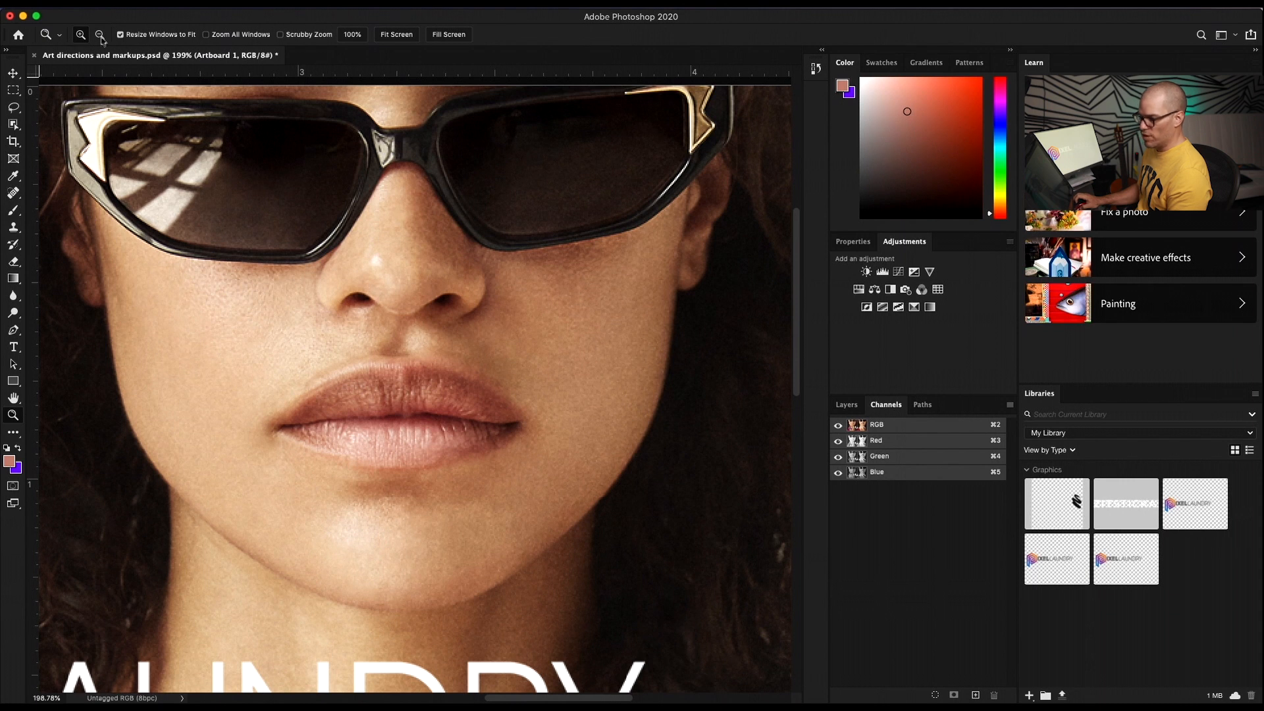
{"action": "left_click_drag", "start_coordinate": [202, 209], "coordinate": [349, 320]}
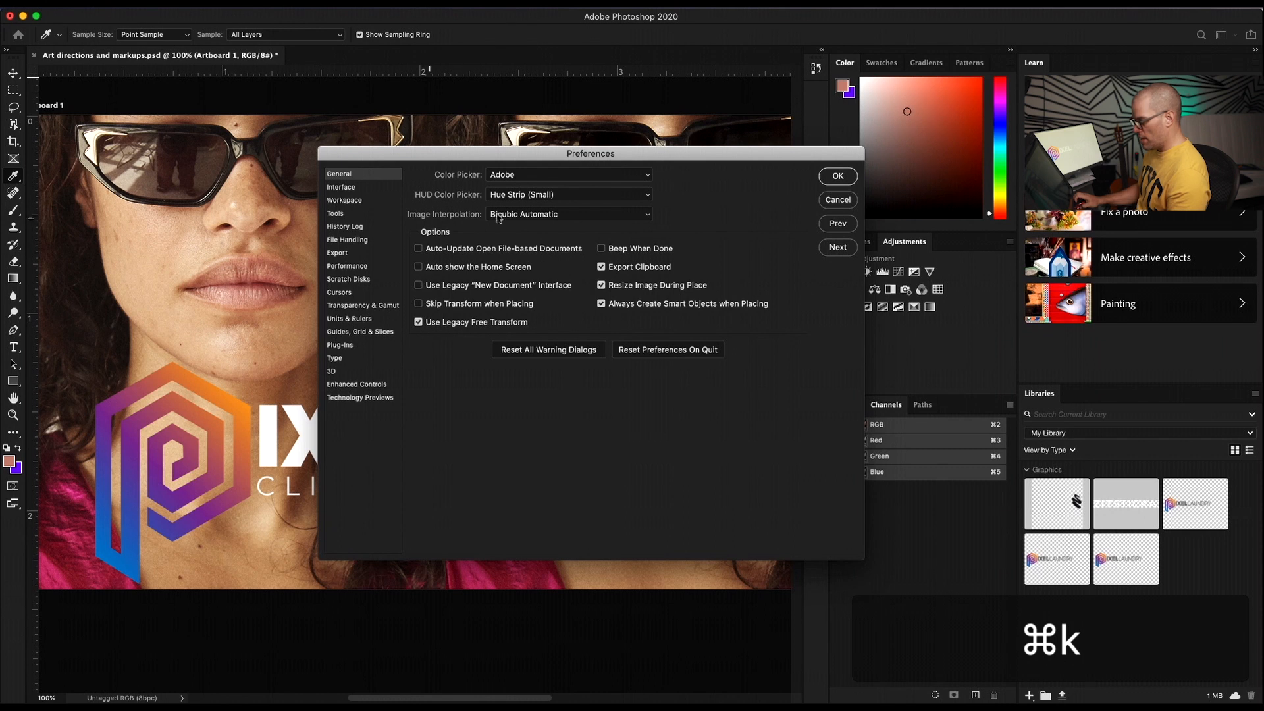
- Uncheck Animated Zoom in the Tools preferences and confirm
{"action": "left_click", "coordinate": [335, 212]}
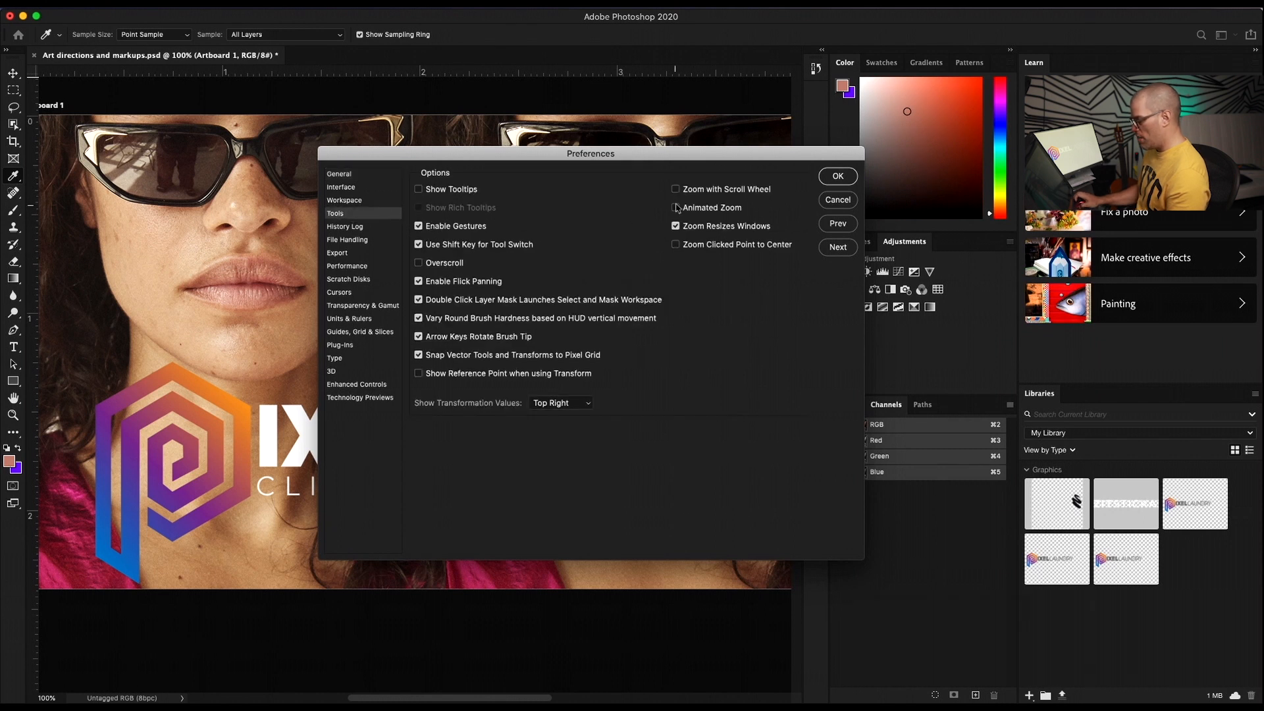
{"action": "left_click", "coordinate": [837, 175]}
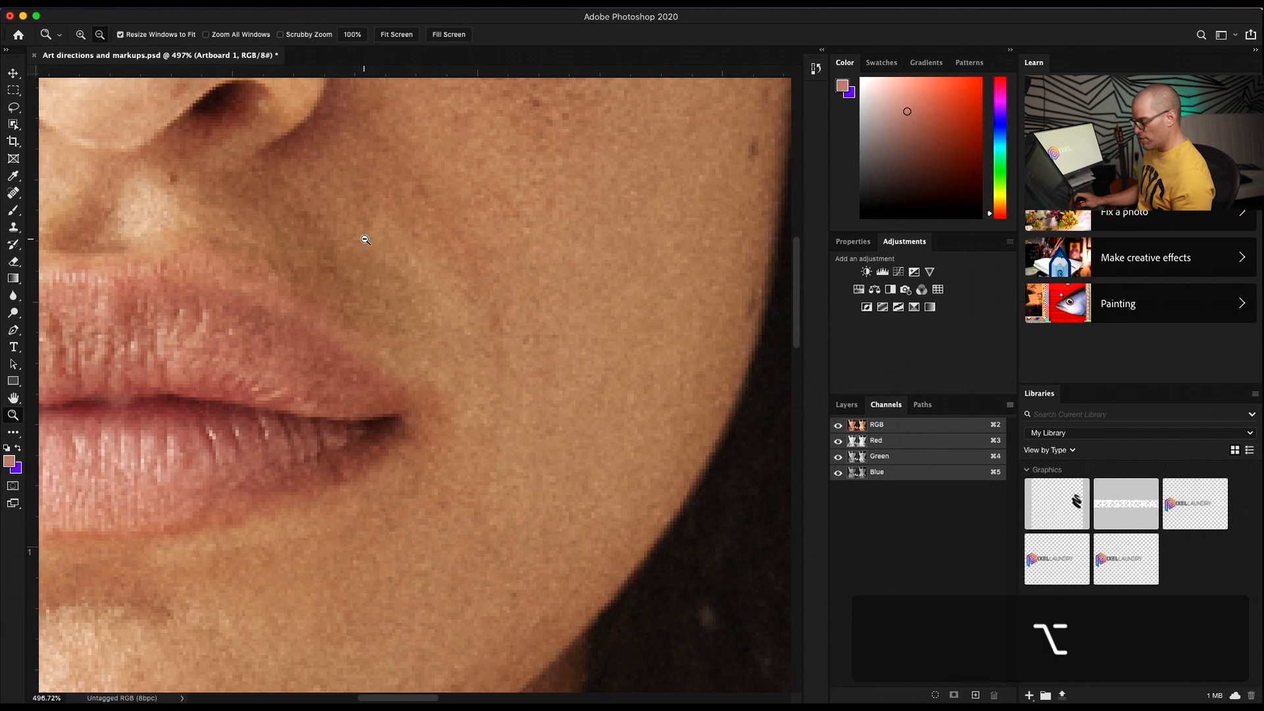
{"action": "mouse_move", "coordinate": [374, 248]}
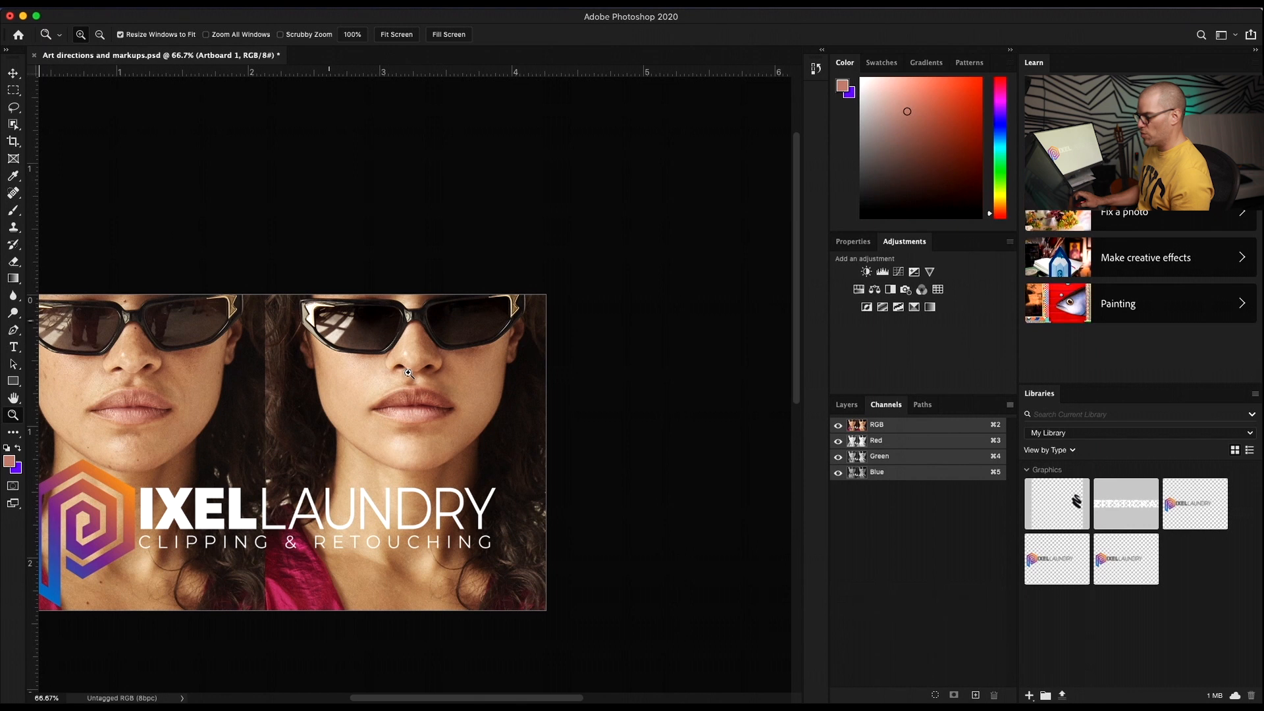
- Drag with the Zoom tool to close in on the nose and lips
{"action": "left_click_drag", "start_coordinate": [407, 373], "coordinate": [517, 498]}
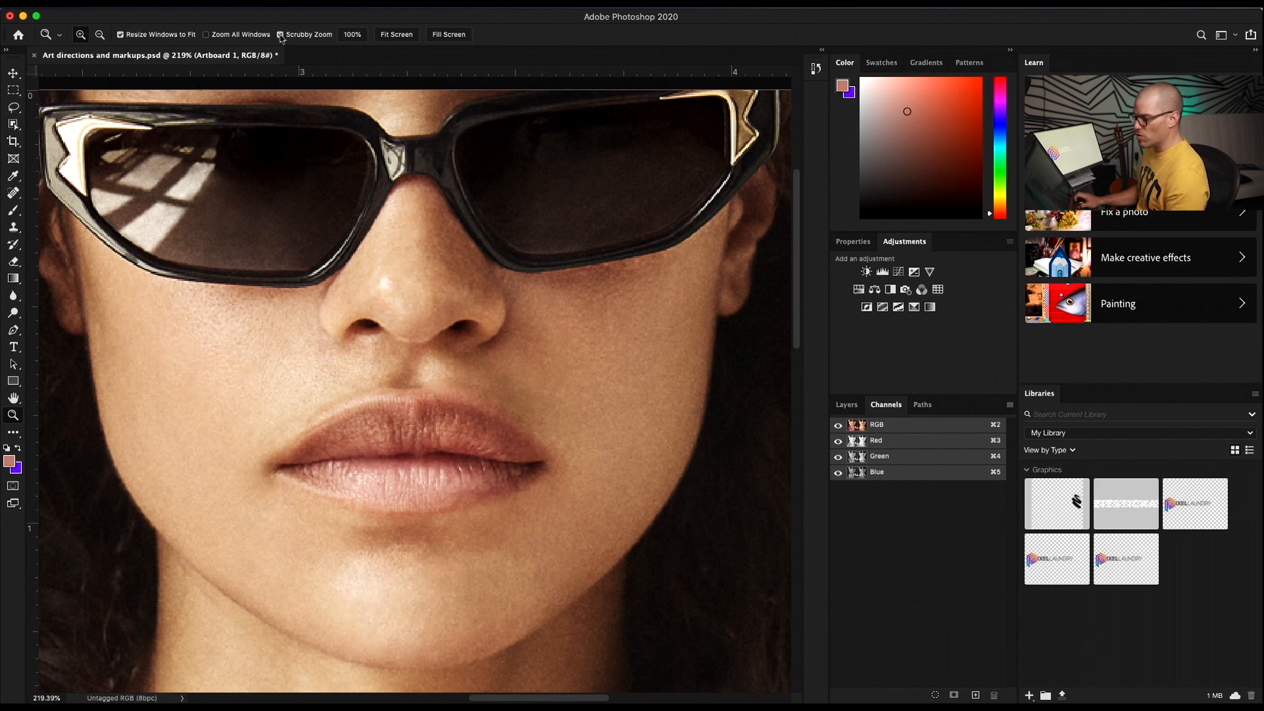
- Turn on Scrubby Zoom in the Zoom tool options bar
{"action": "left_click", "coordinate": [280, 34]}
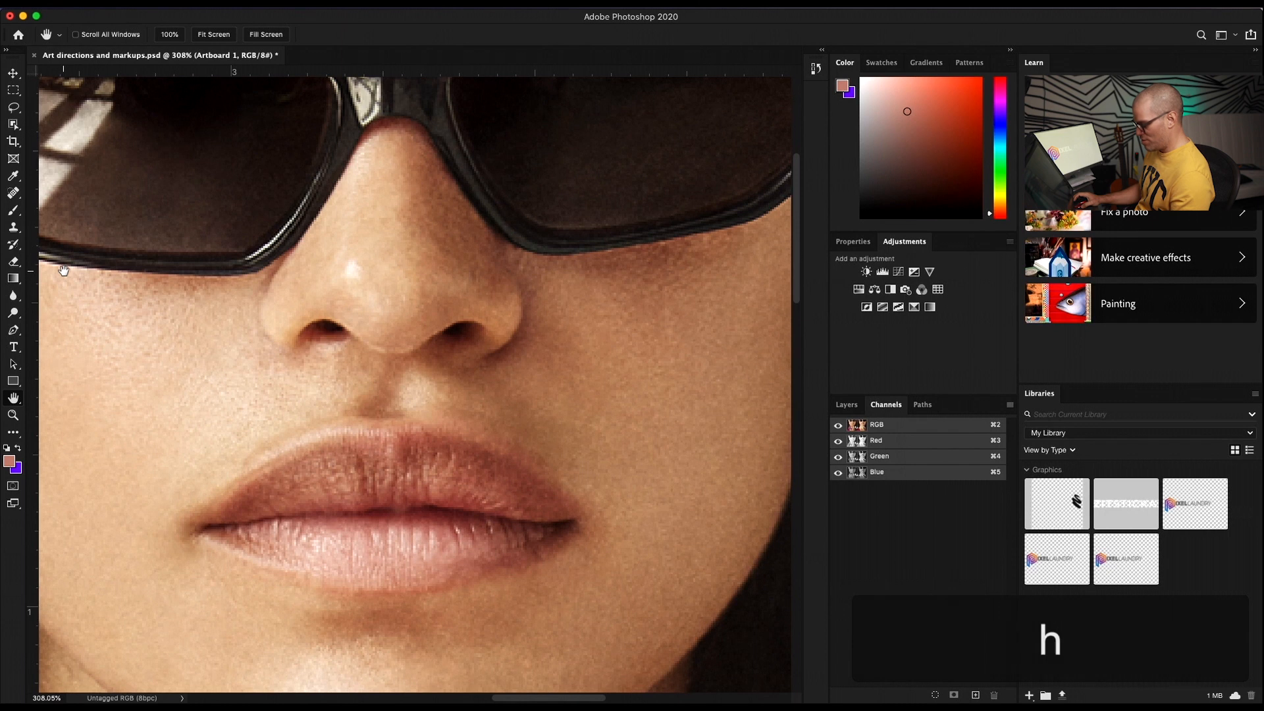
- Switch tools and pan the magnified portrait until the pixel grid is visible
{"action": "key", "text": "v"}
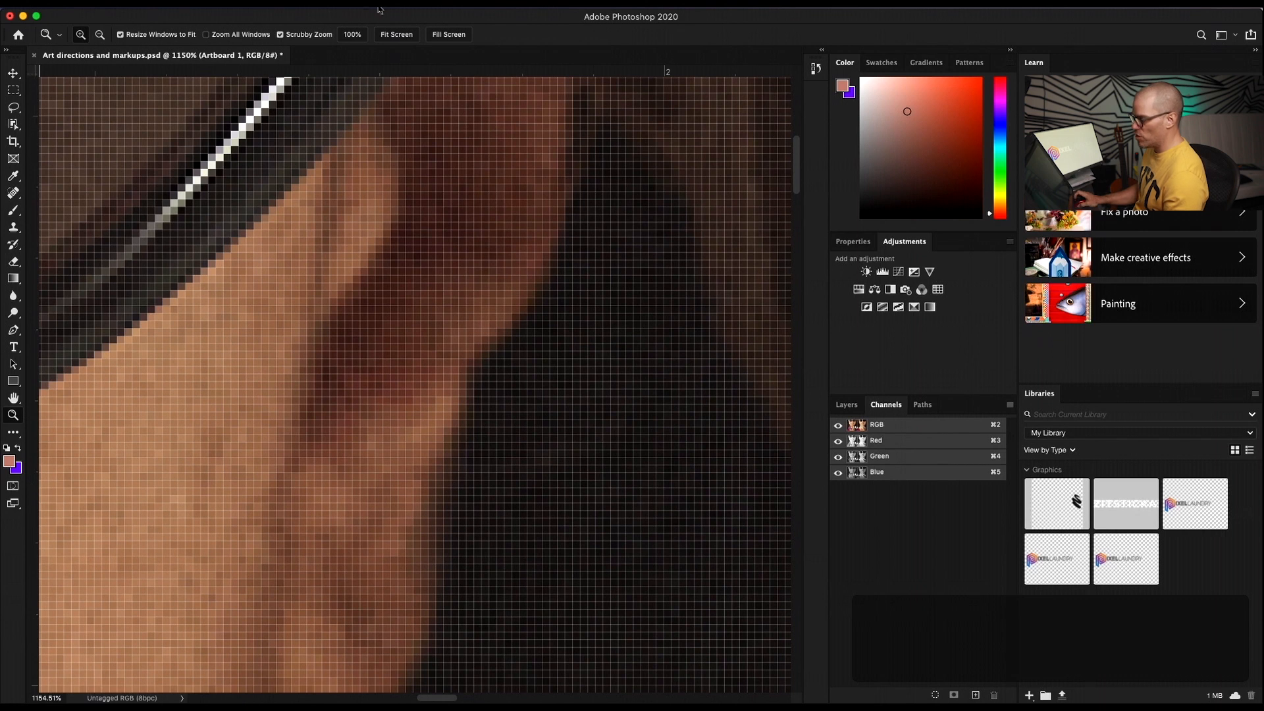
- Review the View menu's Show extras, then pan back to the face and logo on Artboard 1
{"action": "left_click", "coordinate": [380, 8]}
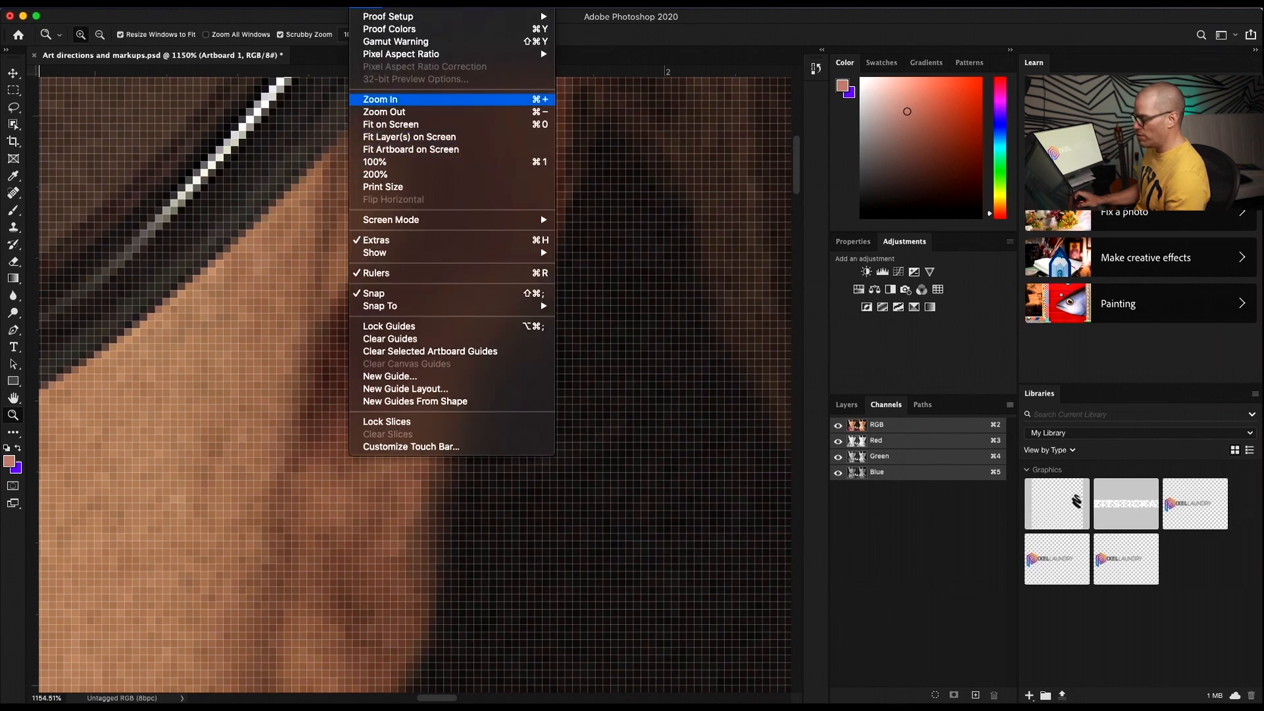
{"action": "mouse_move", "coordinate": [411, 447]}
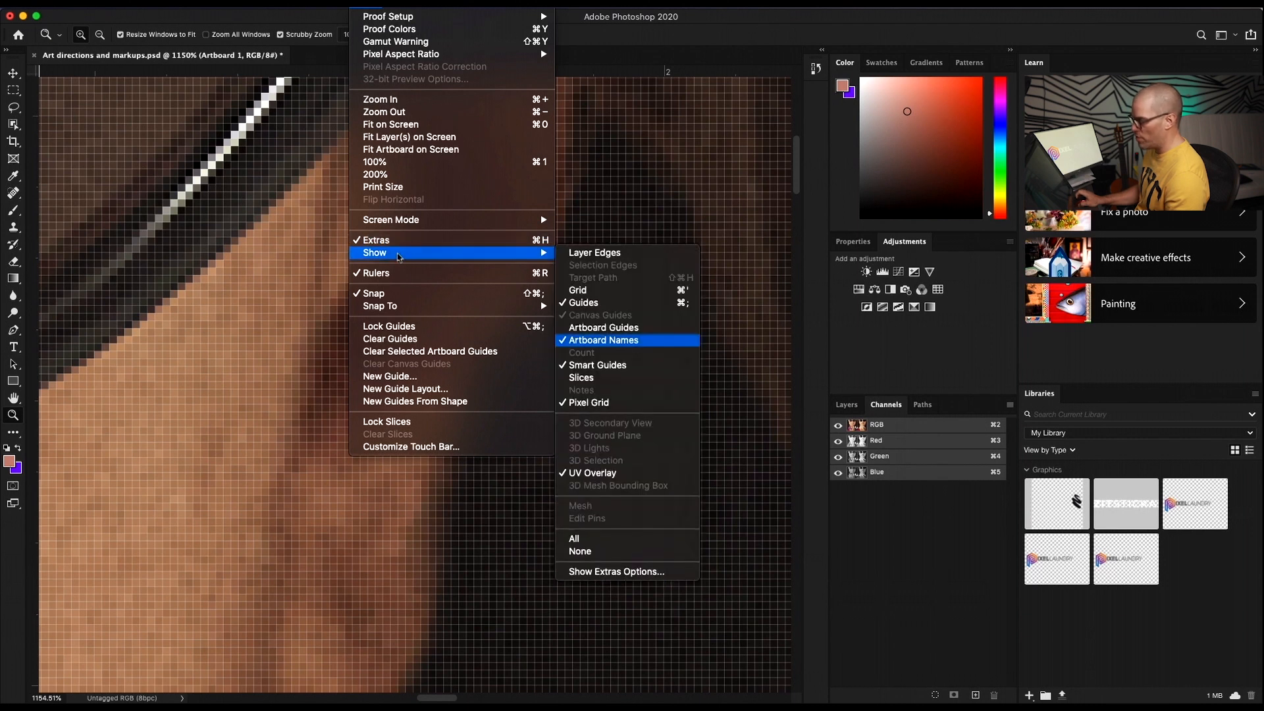
{"action": "mouse_move", "coordinate": [588, 402]}
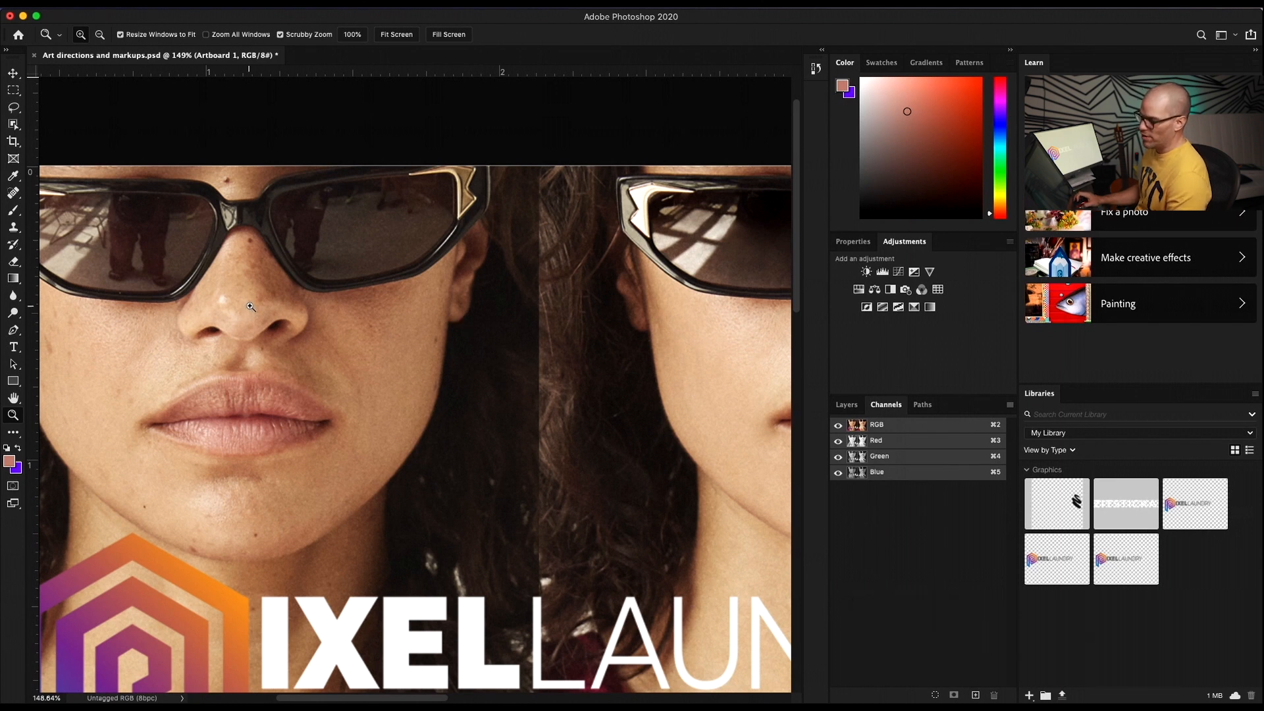
{"action": "left_click_drag", "start_coordinate": [250, 306], "coordinate": [324, 300]}
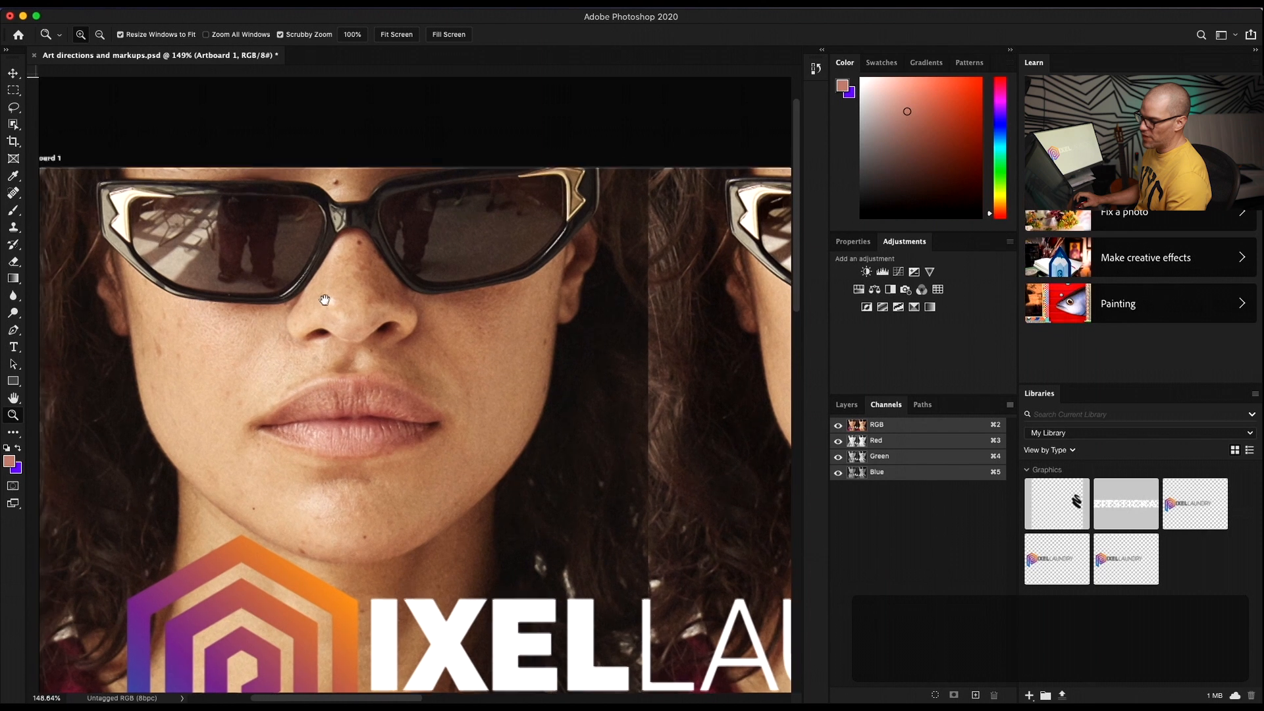